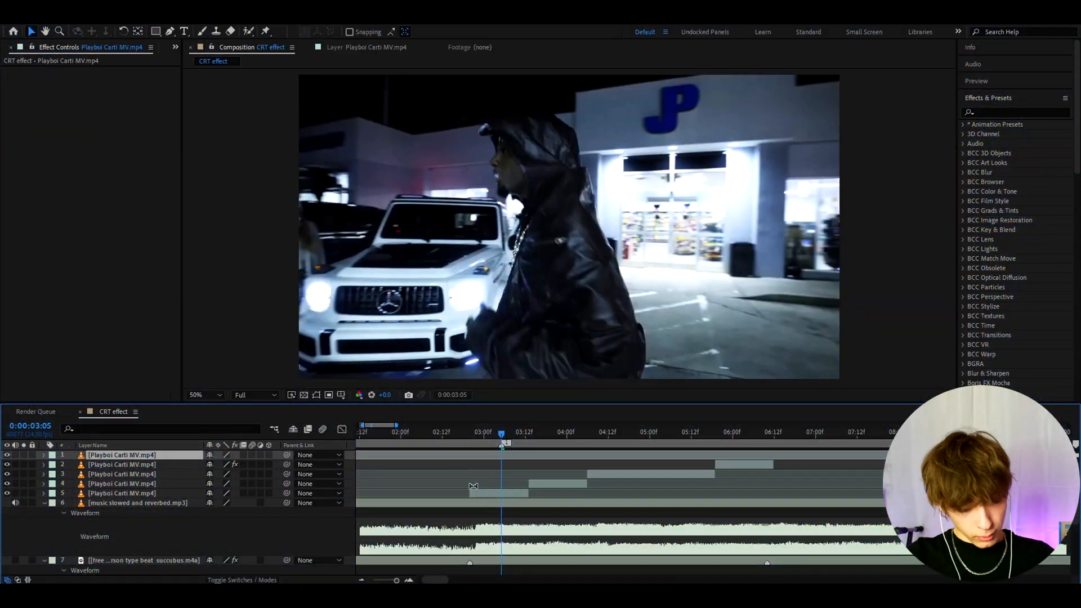
Add an adjustment layer above the clips and set the preview resolution to Third.
key("ctrl+alt+y")
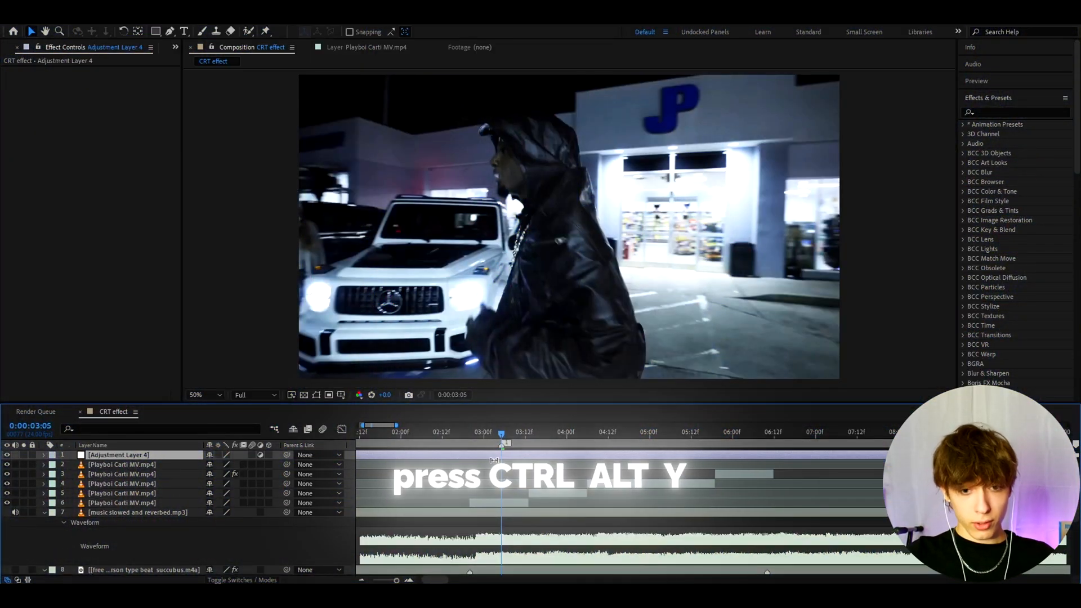
left_click(256, 394)
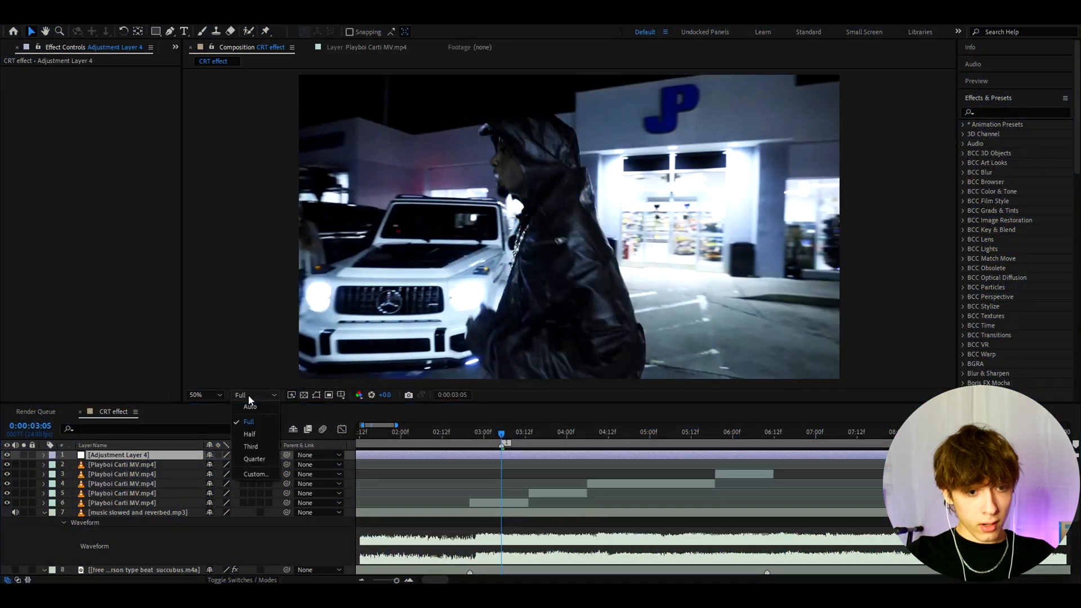
mouse_move(251, 445)
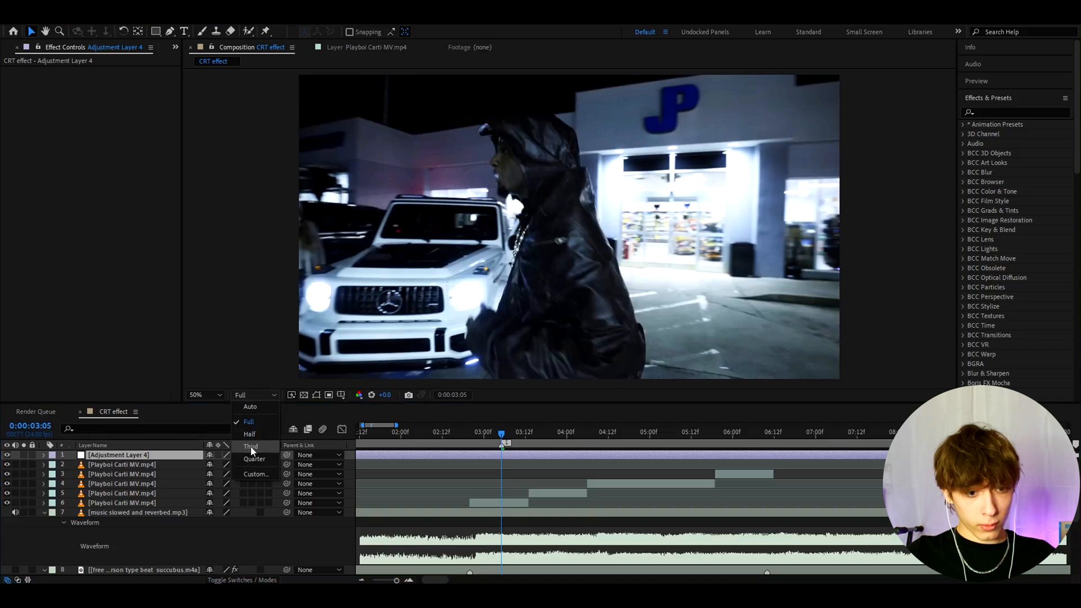
left_click(250, 447)
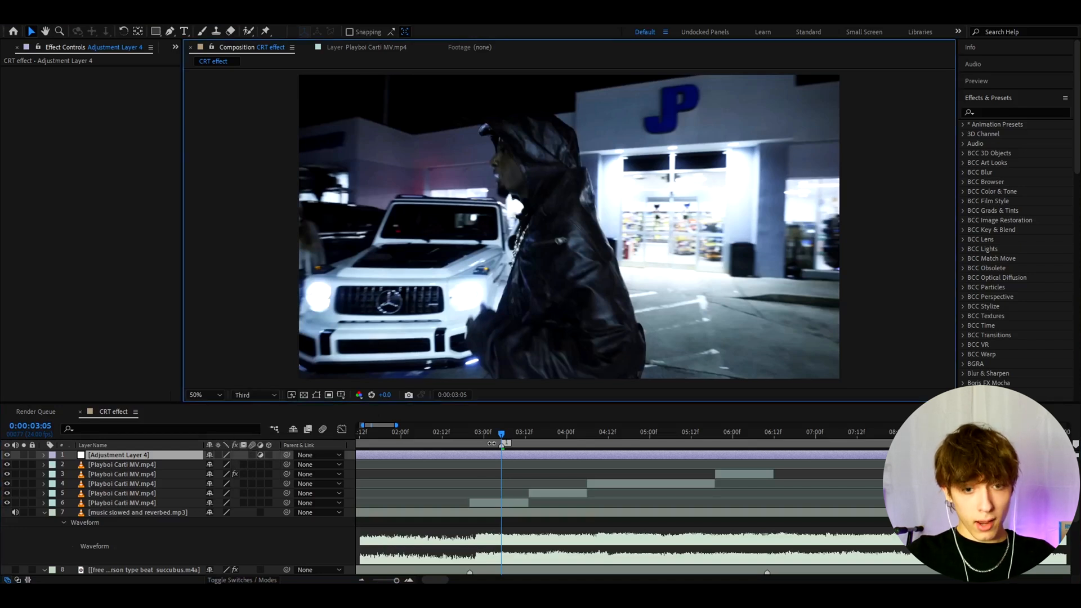
left_click(253, 394)
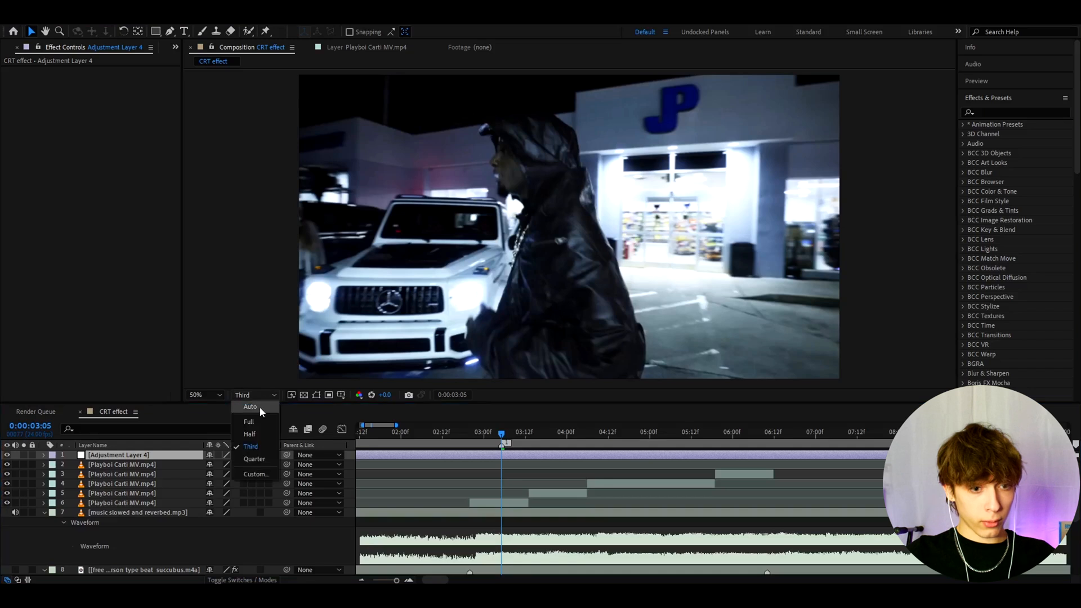
left_click(250, 446)
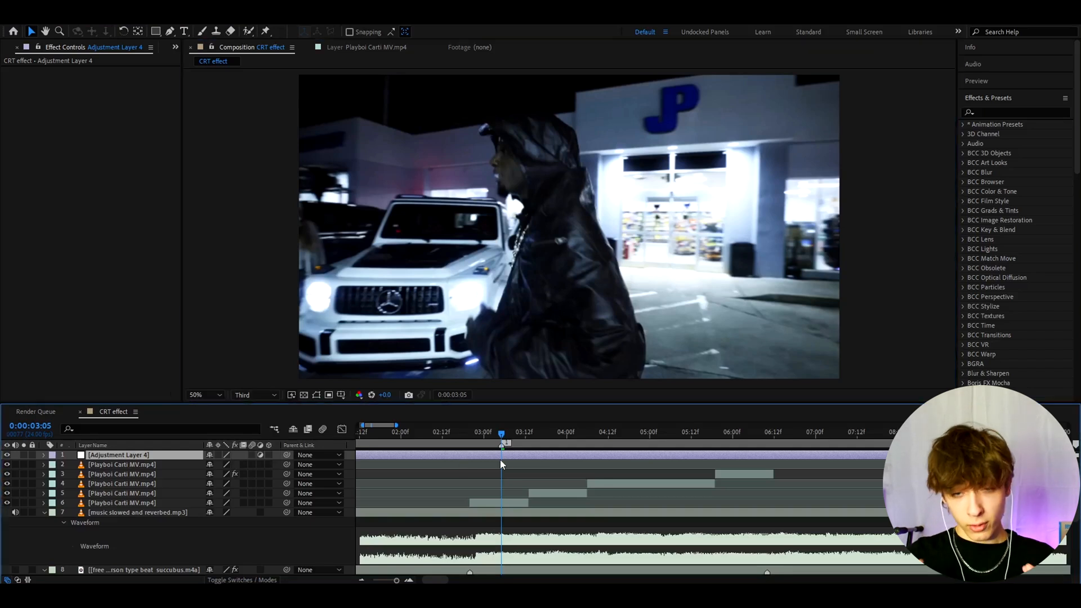
left_click(117, 454)
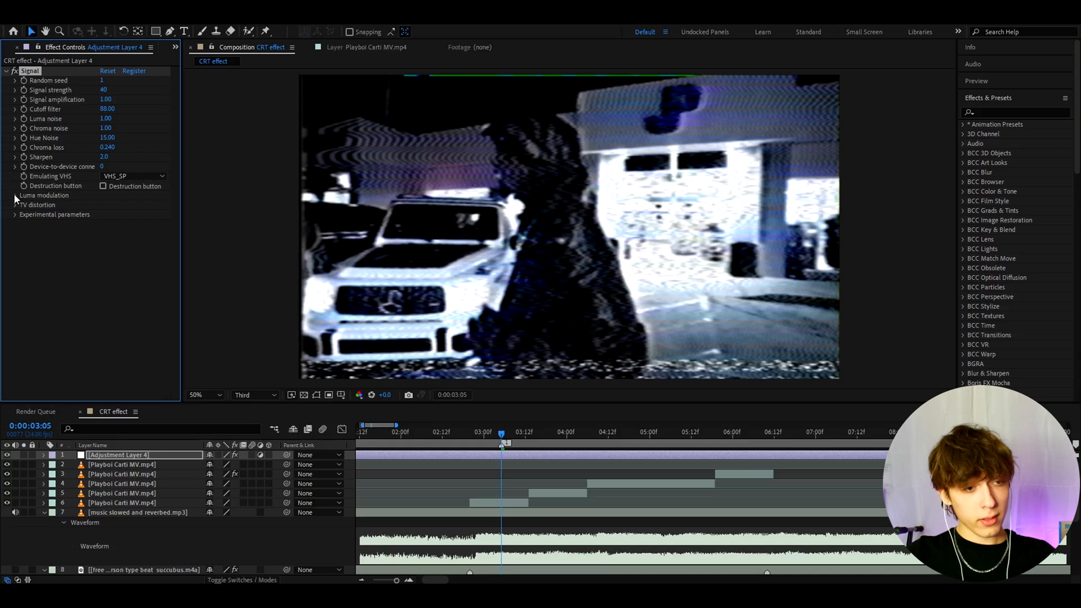
In the CRT effect, turn luma modulation off, set signal amplification to 0 and raise the cutoff filter to 100000.
left_click(15, 195)
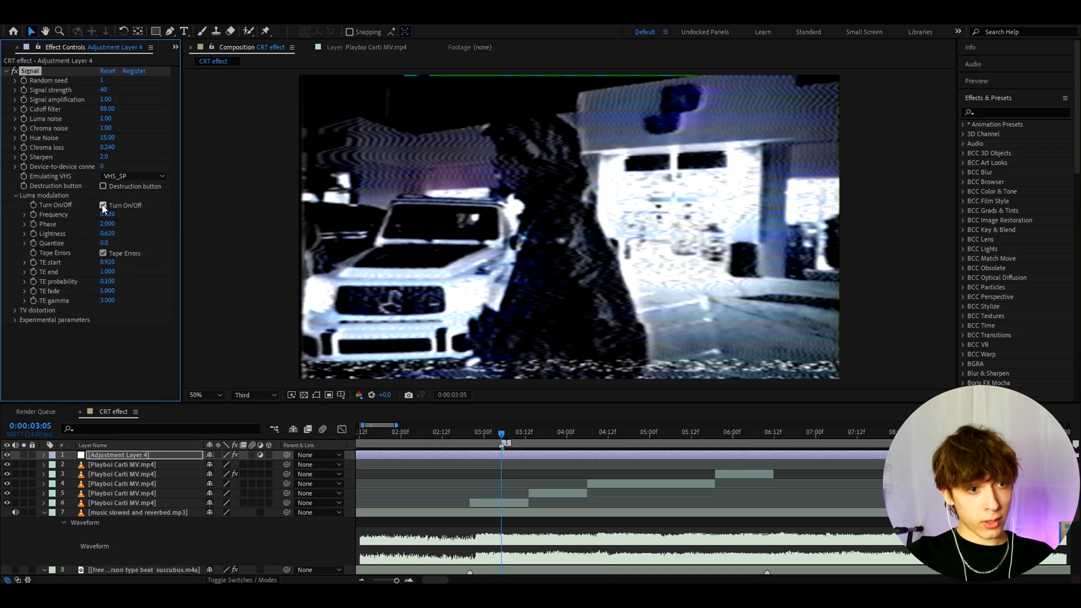
left_click(103, 205)
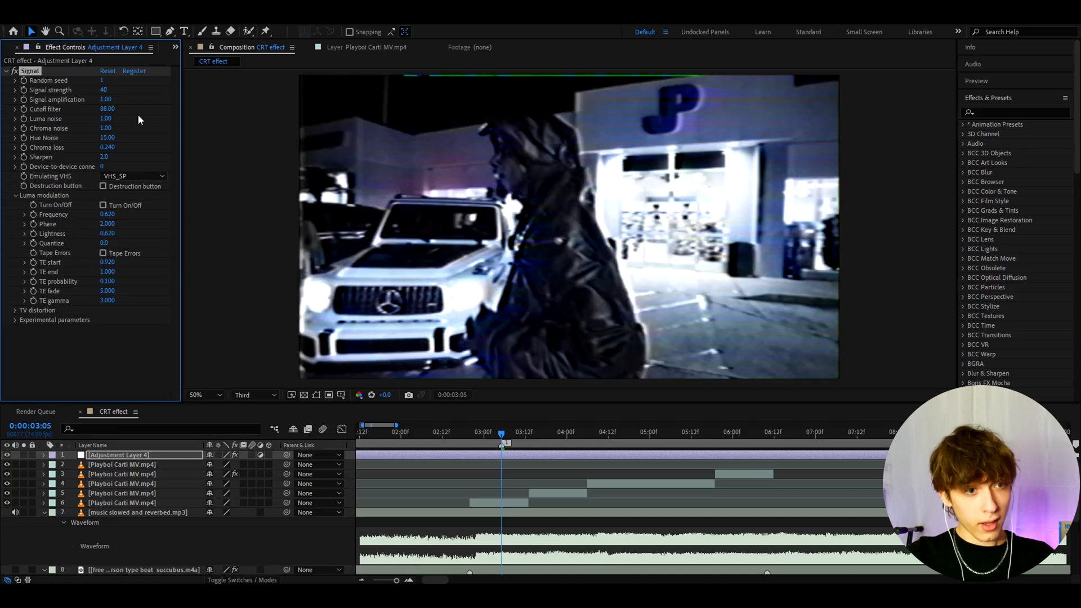
left_click_drag(109, 109, 289, 110)
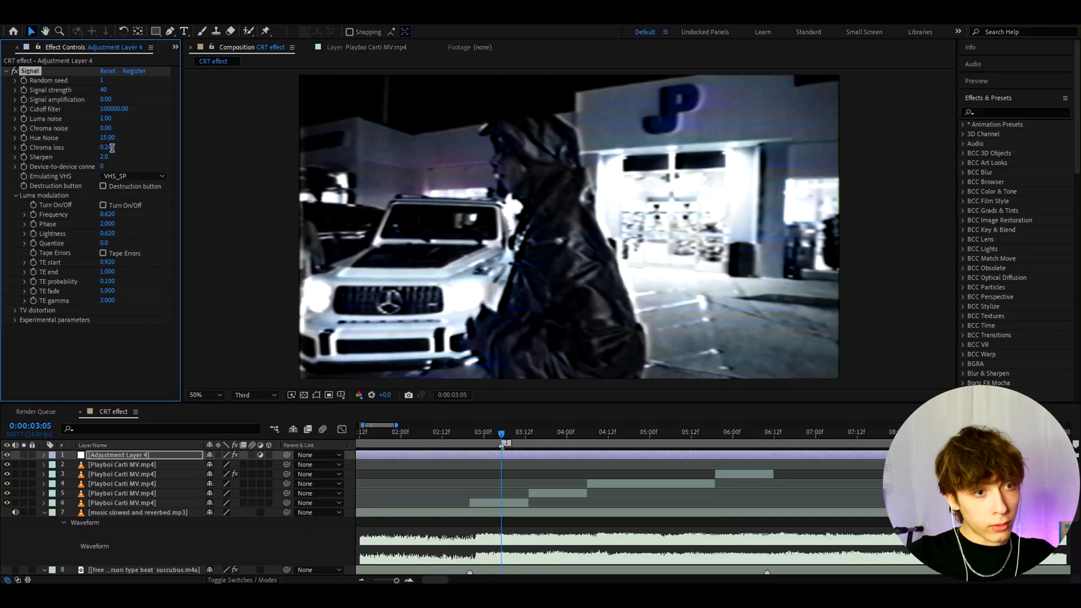
left_click(108, 146)
type("war")
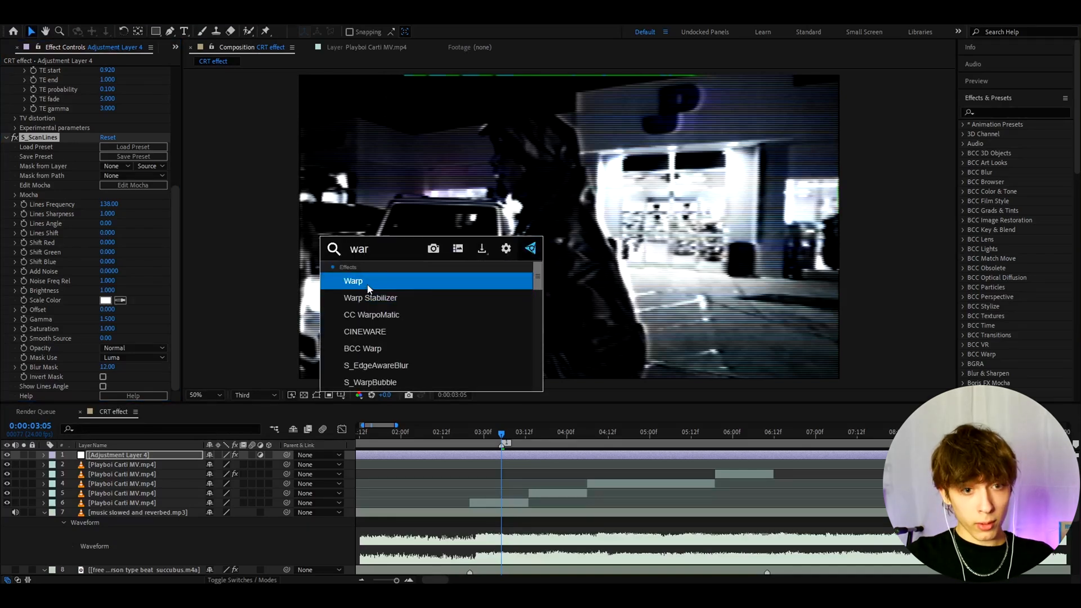
Add a Warp effect with FishEye style and bend 10, then search for S_JpegDamage.
double_click(352, 280)
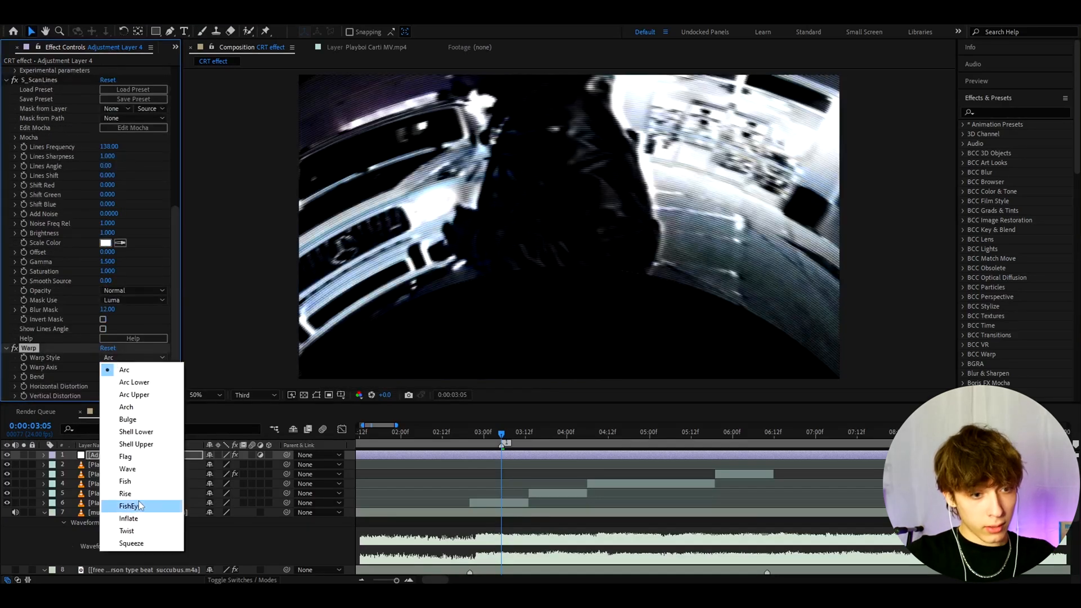
left_click(128, 505)
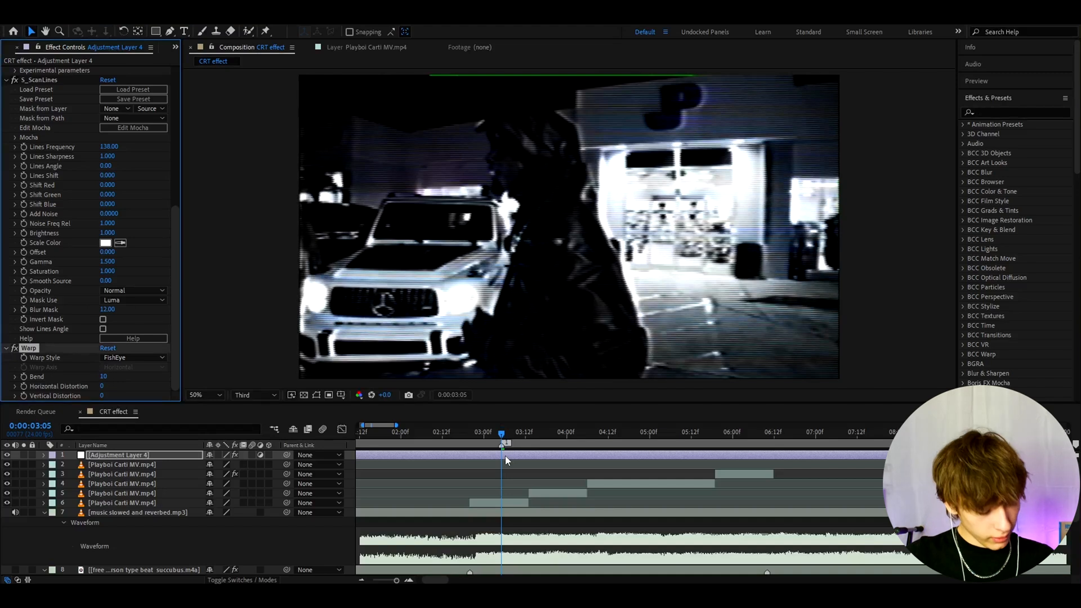
type("s_jpe")
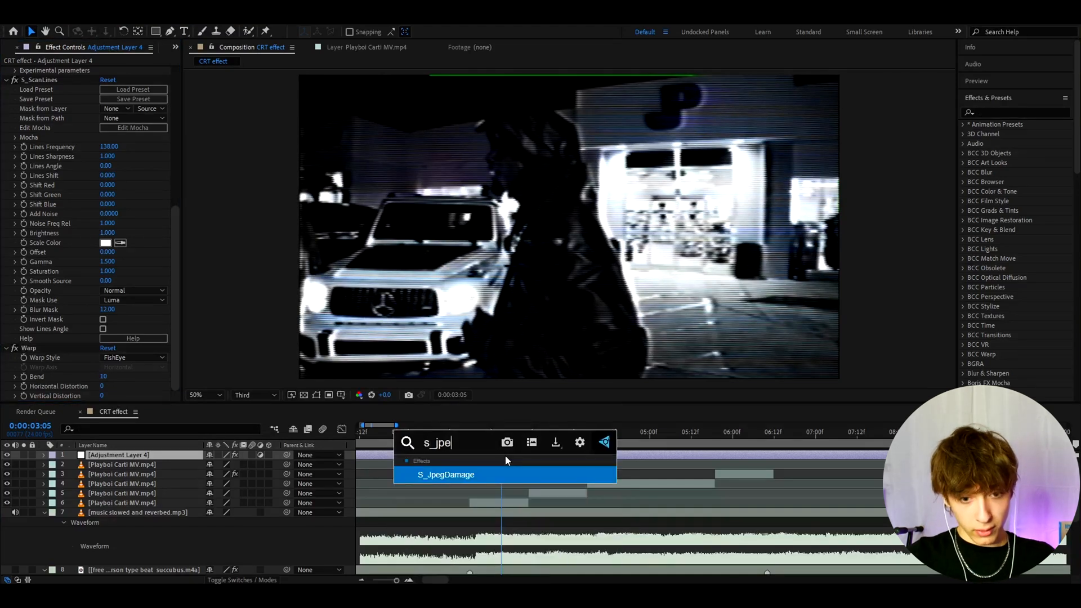
Add S_JpegDamage at quality 0.3 and a Fast Box Blur with radius 1, preview kept at Third.
double_click(446, 474)
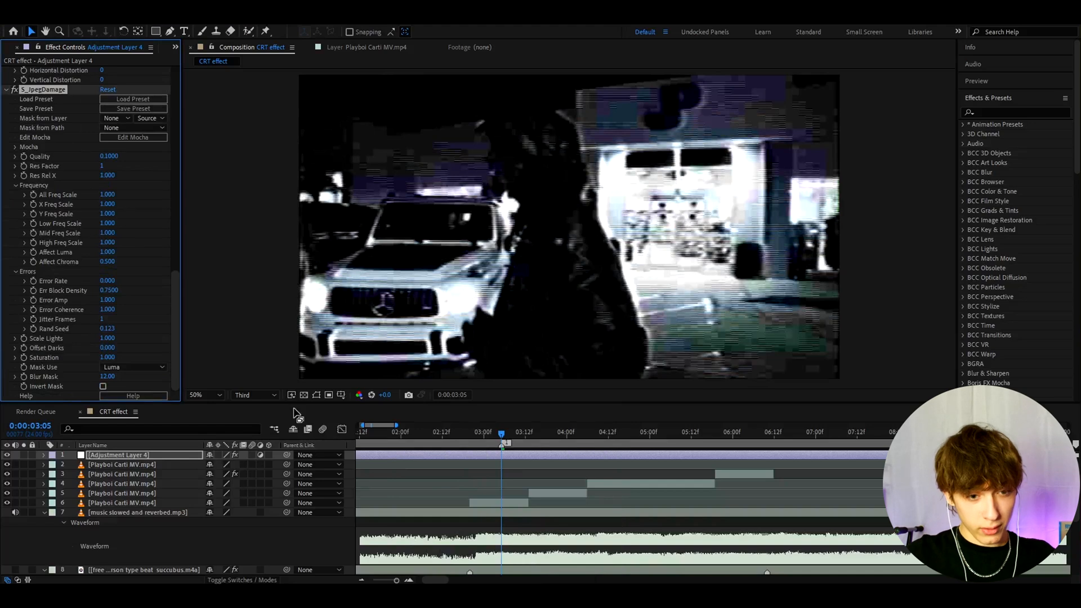
left_click(254, 394)
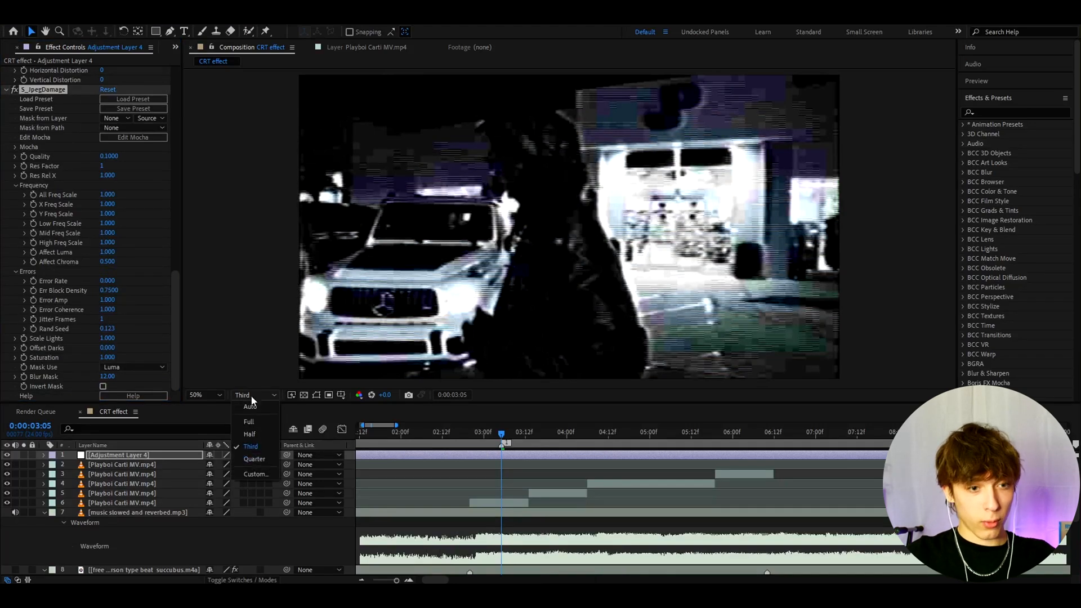
left_click(250, 446)
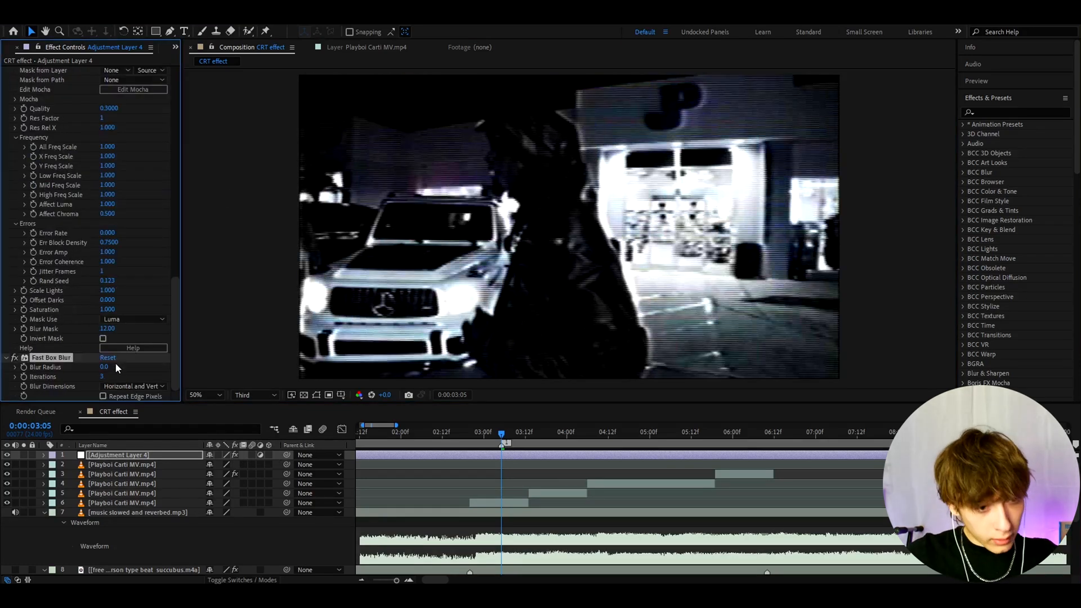
double_click(107, 367)
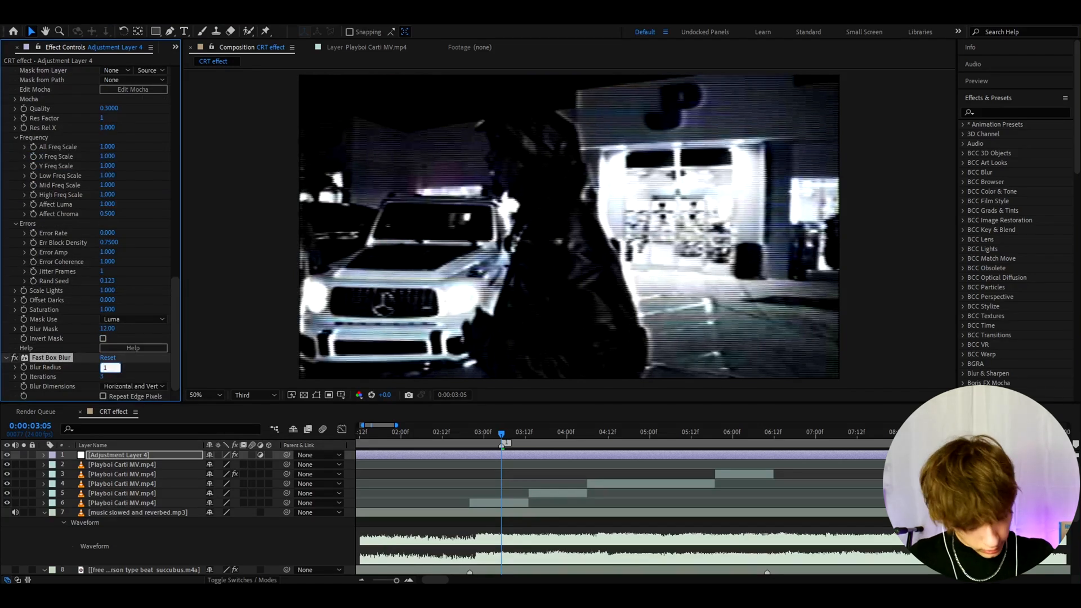
Add CC Lens with convergence -175, then search for the Grid effect.
type("cc len")
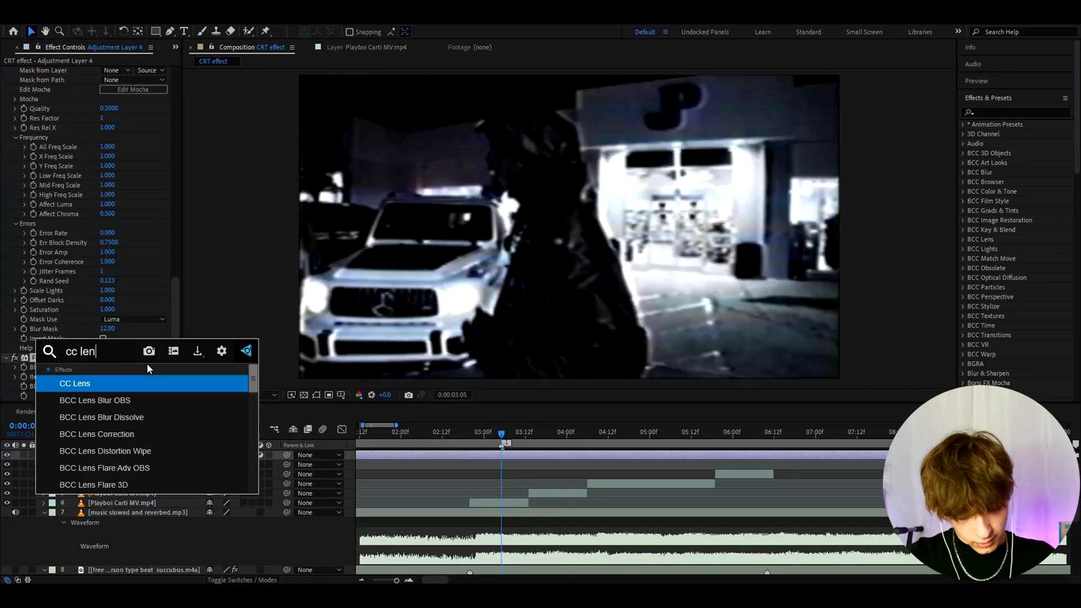
double_click(75, 383)
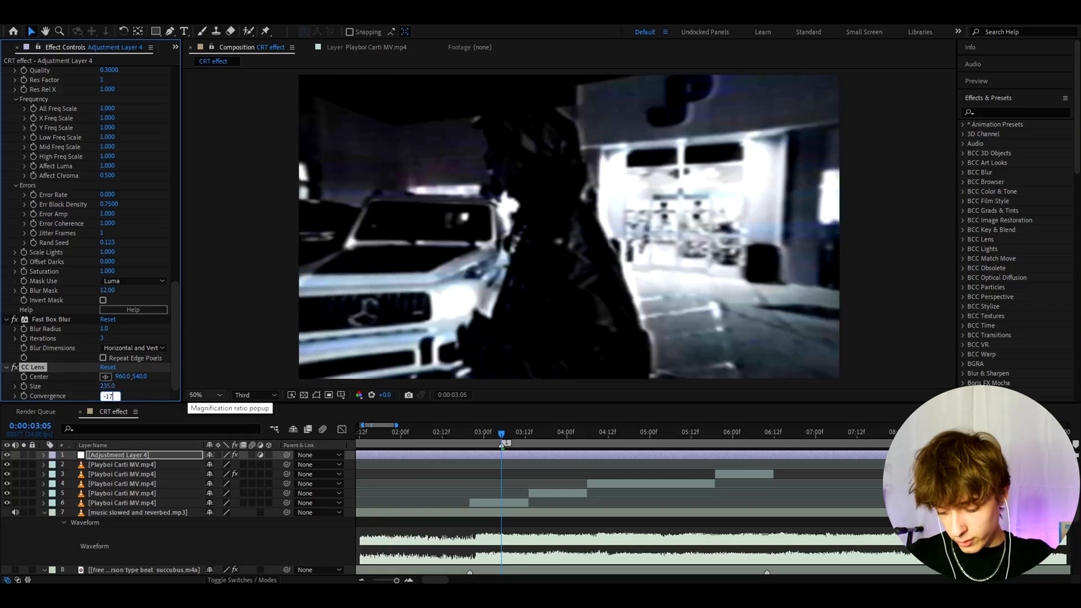
type("gri")
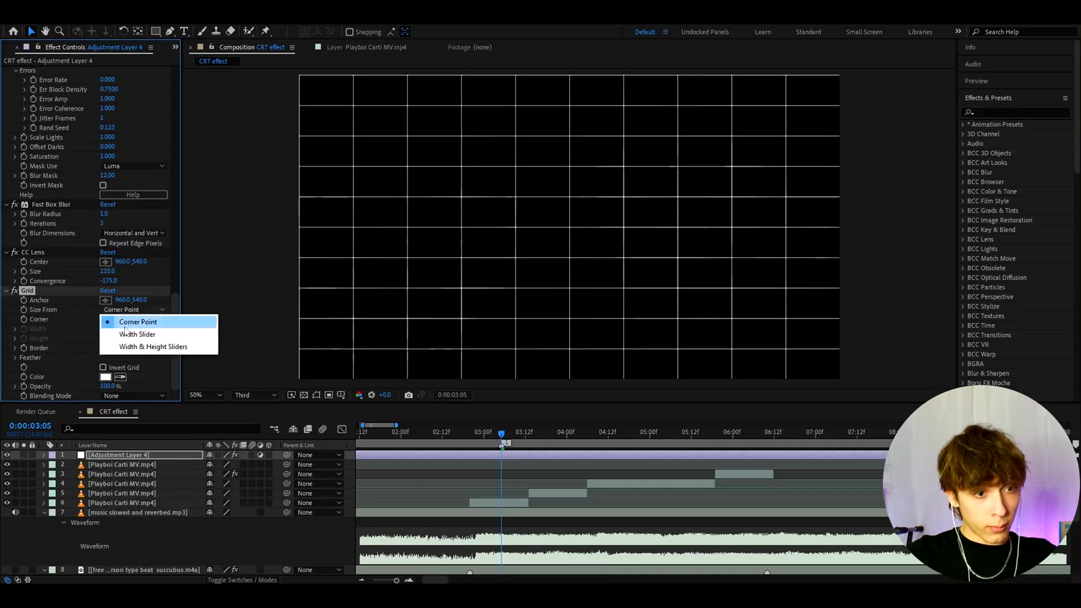
Set the Grid to height 5 and border 1, blended in Hard Light over the footage.
left_click(154, 345)
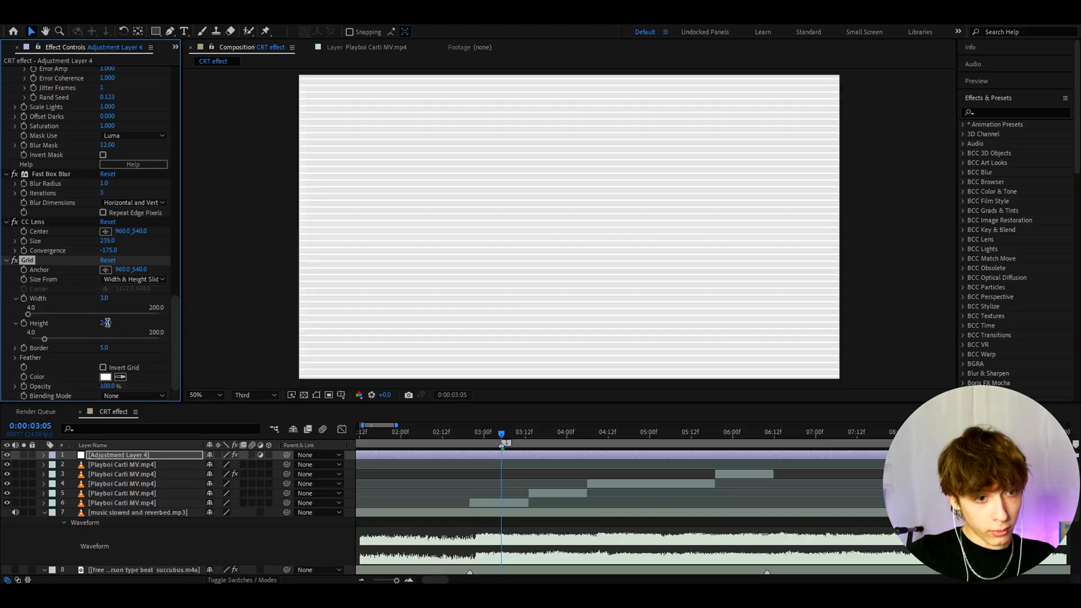
left_click(105, 323)
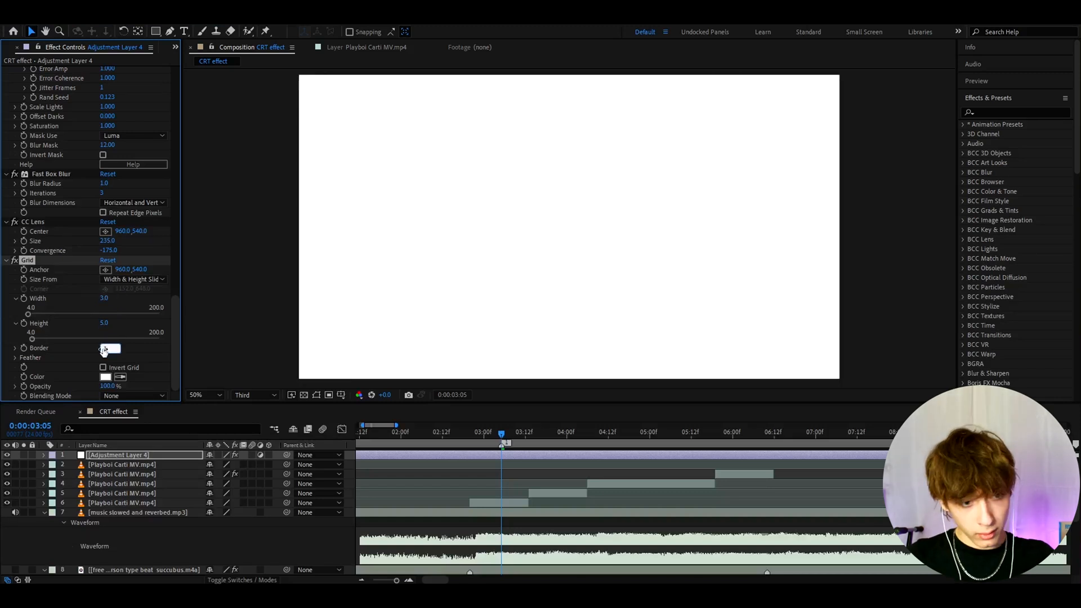
left_click(134, 395)
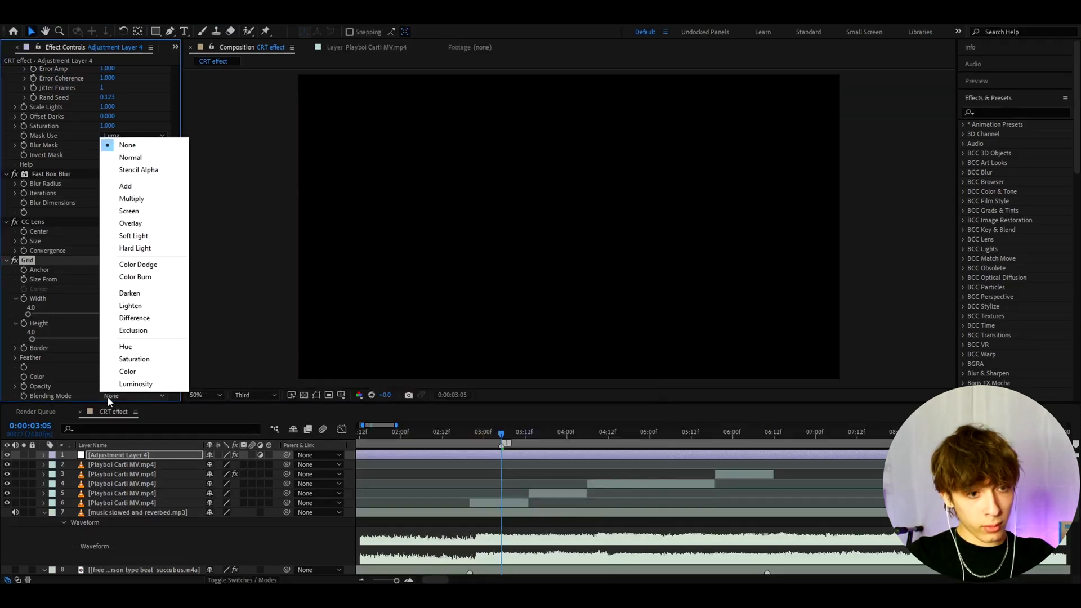
left_click(135, 247)
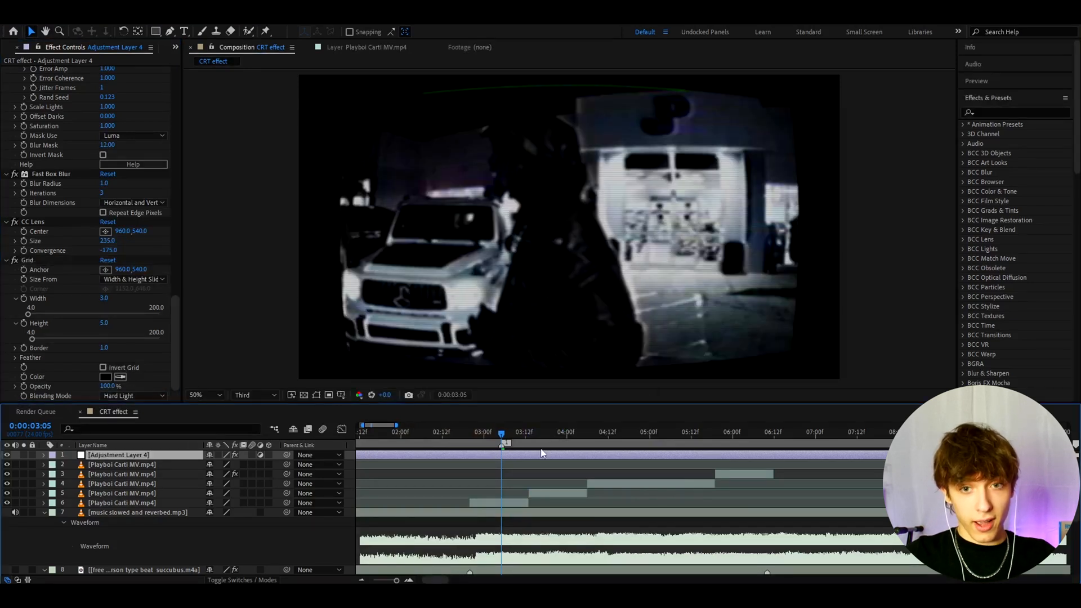
mouse_move(502, 276)
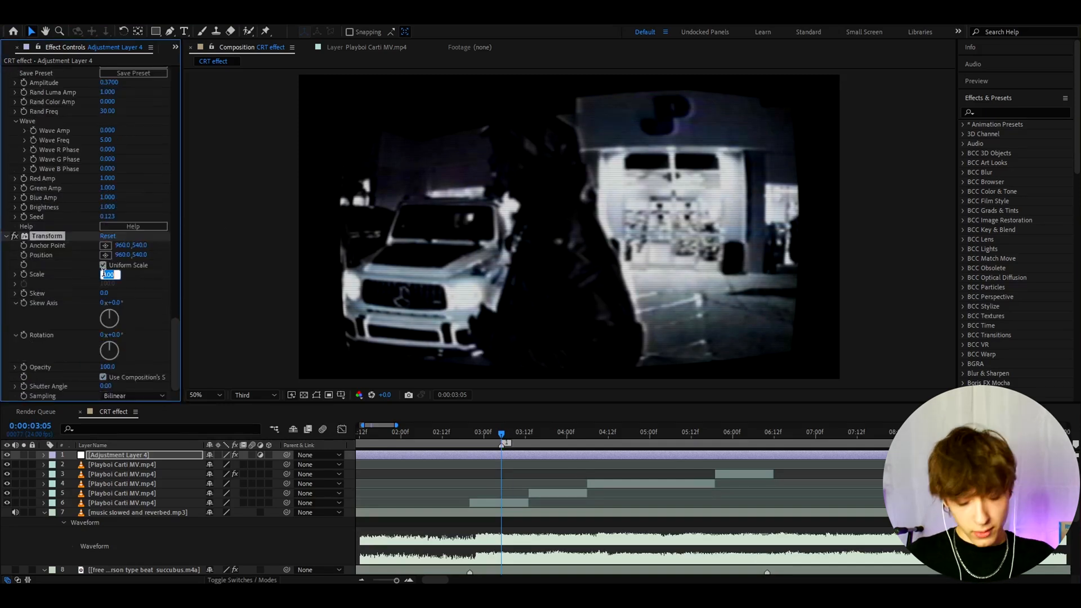
Set the Transform scale to 120 and raise the Levels input black point.
type("120")
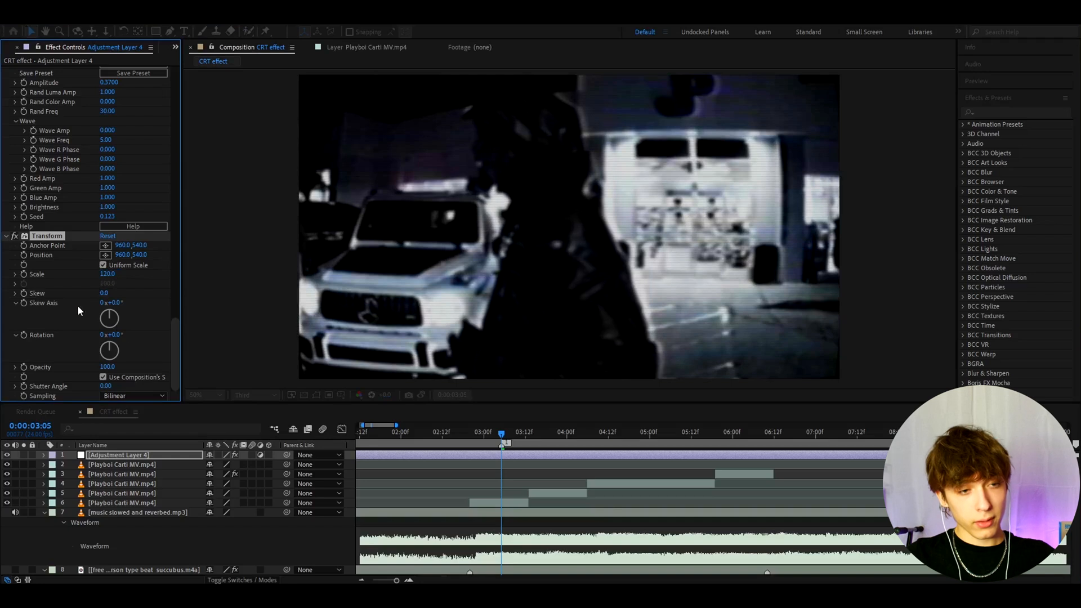
scroll("down", 3)
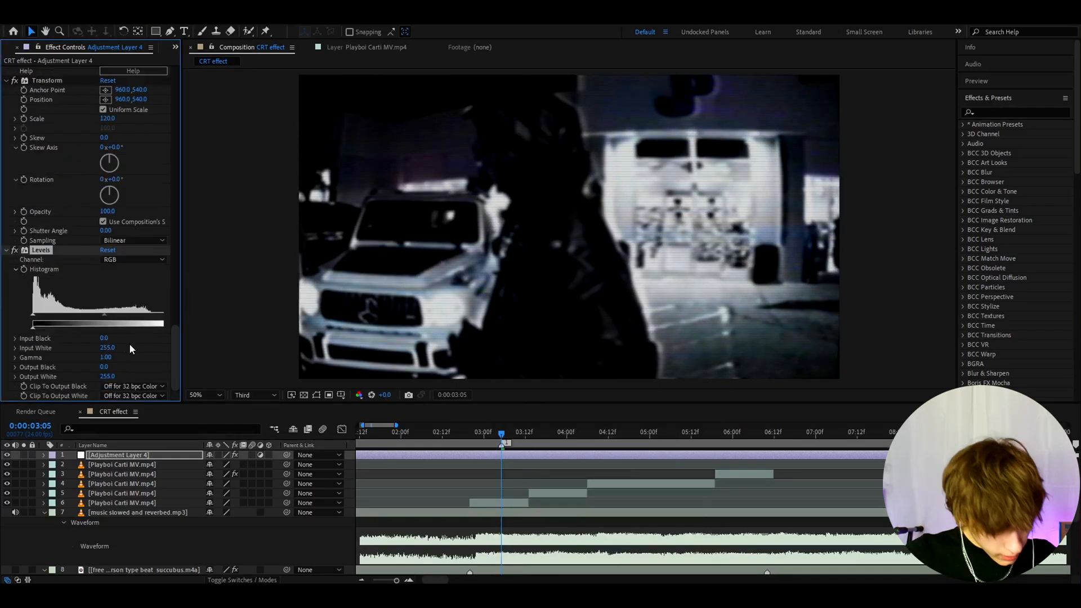
left_click(107, 338)
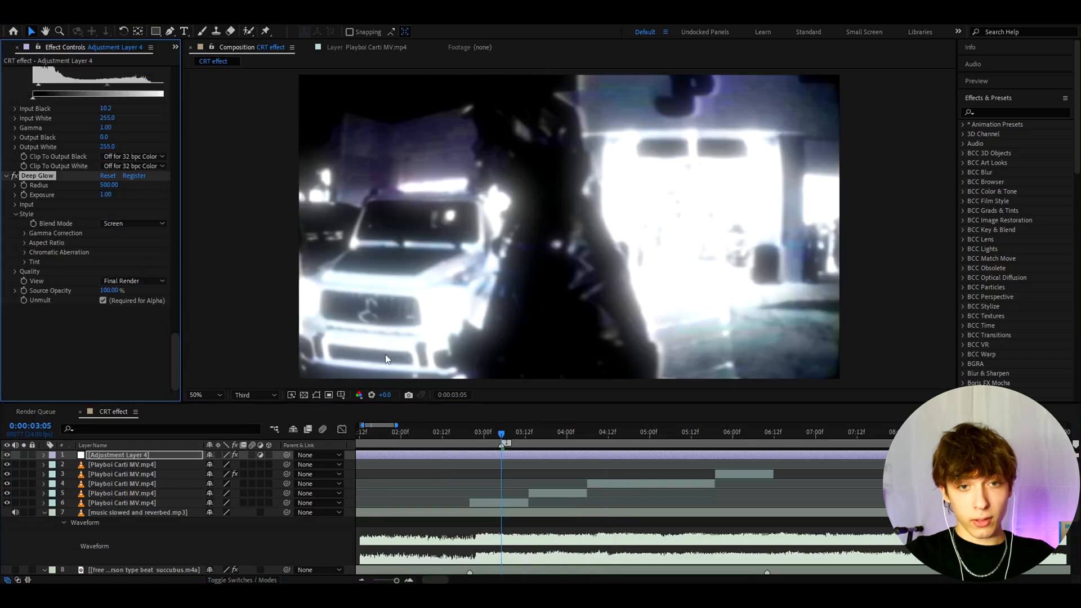
Set Deep Glow radius to 500, preview the clip and lower exposure to 0.12.
left_click(643, 435)
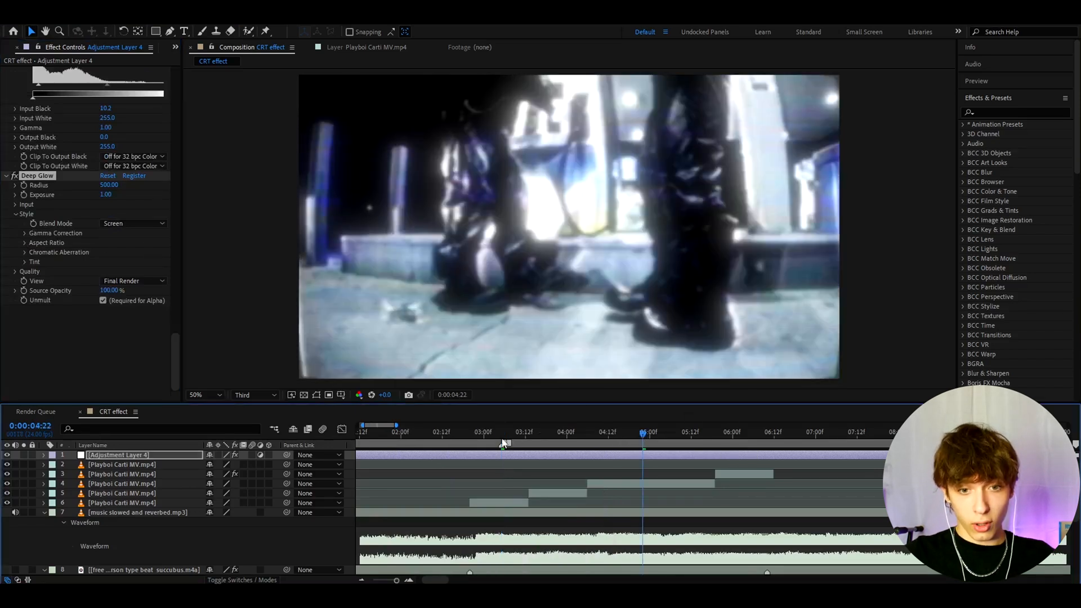
left_click(503, 431)
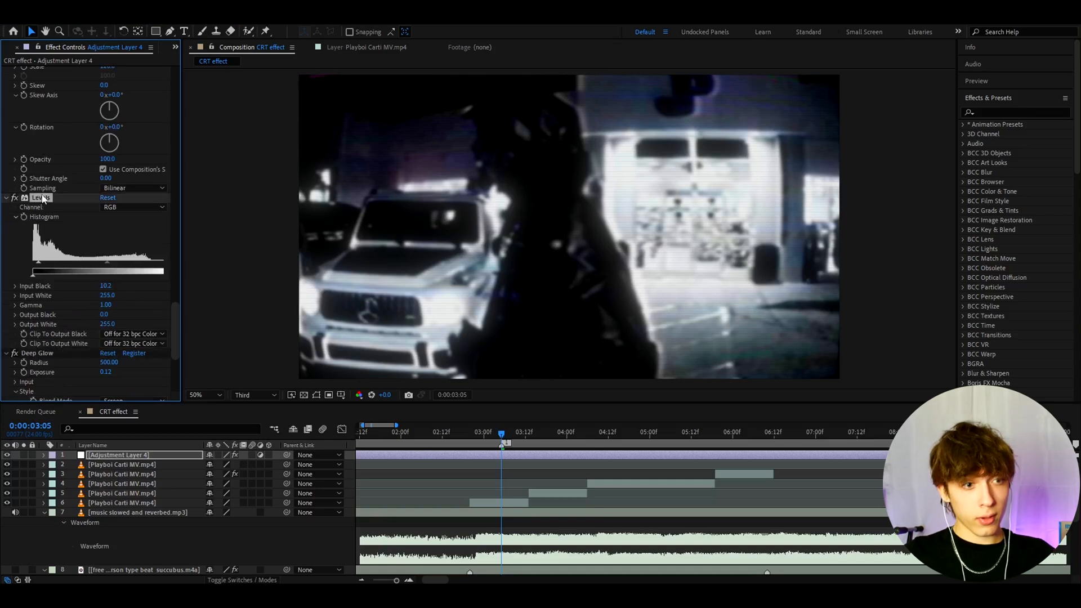
scroll("up", 3)
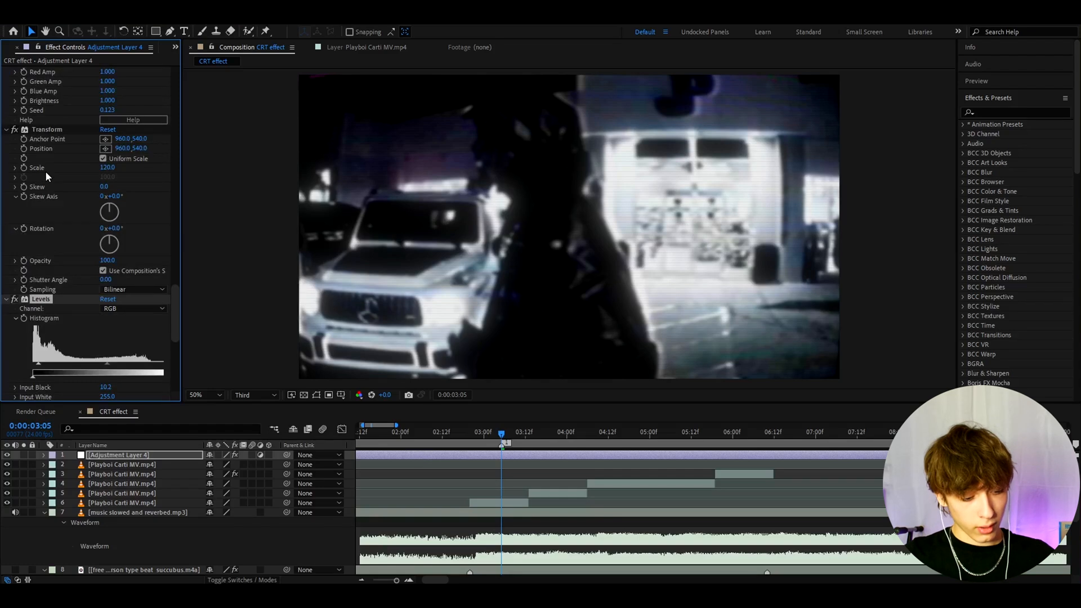
Save the selected effect stack as an animation preset named 'CRT Preset Third'.
right_click(46, 129)
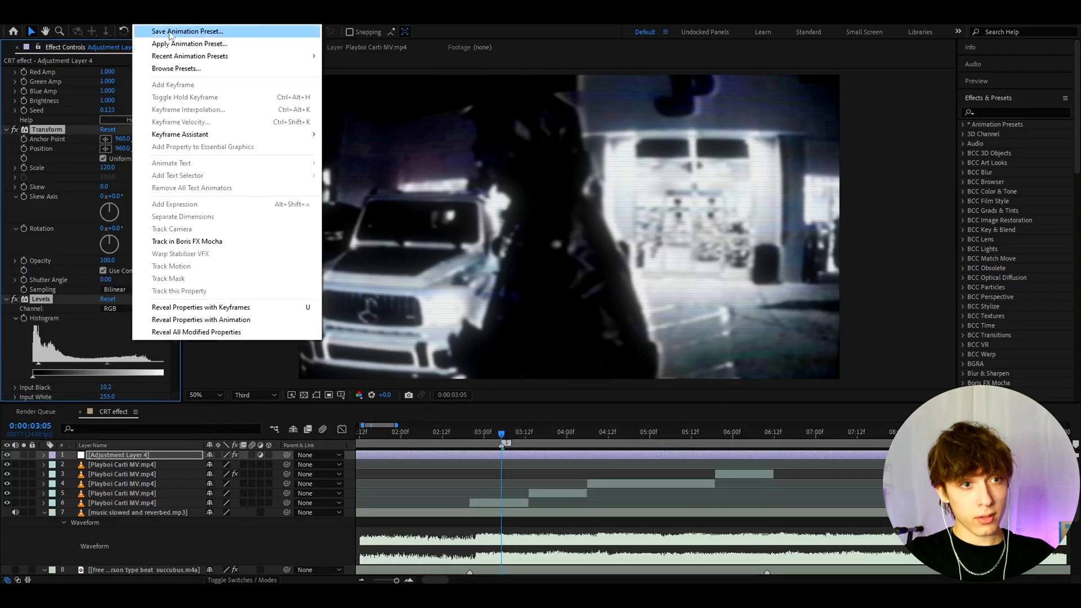
left_click(187, 31)
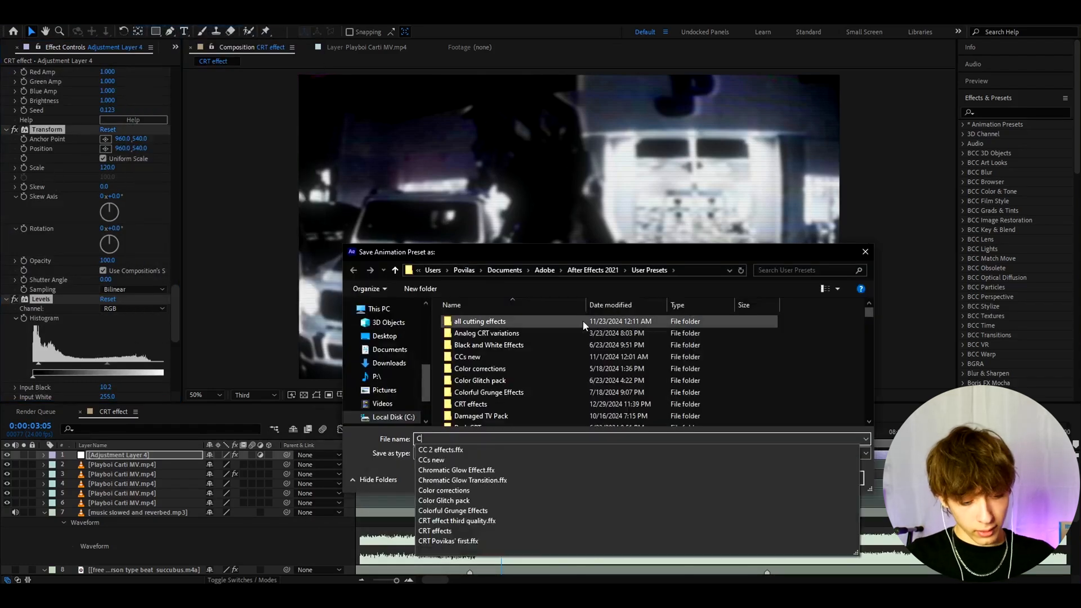
type("RT Preset")
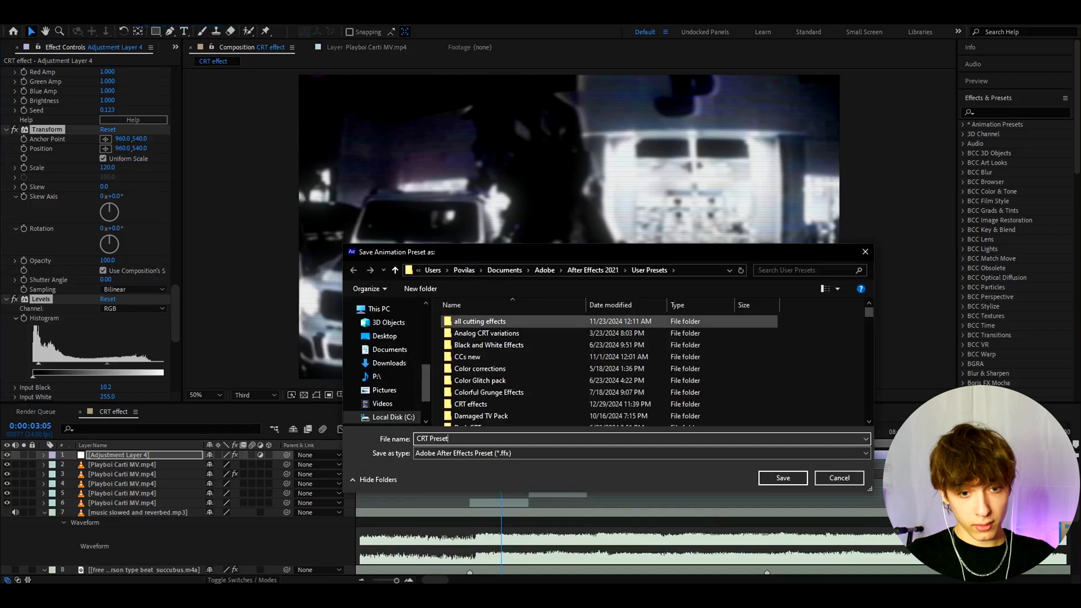
type("Thi")
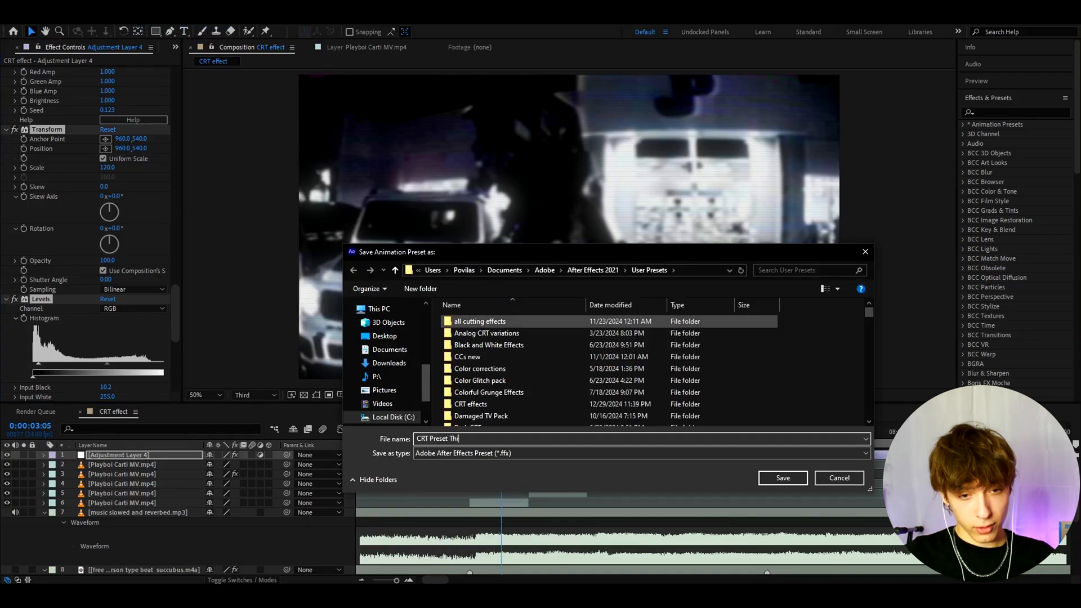
type("rd")
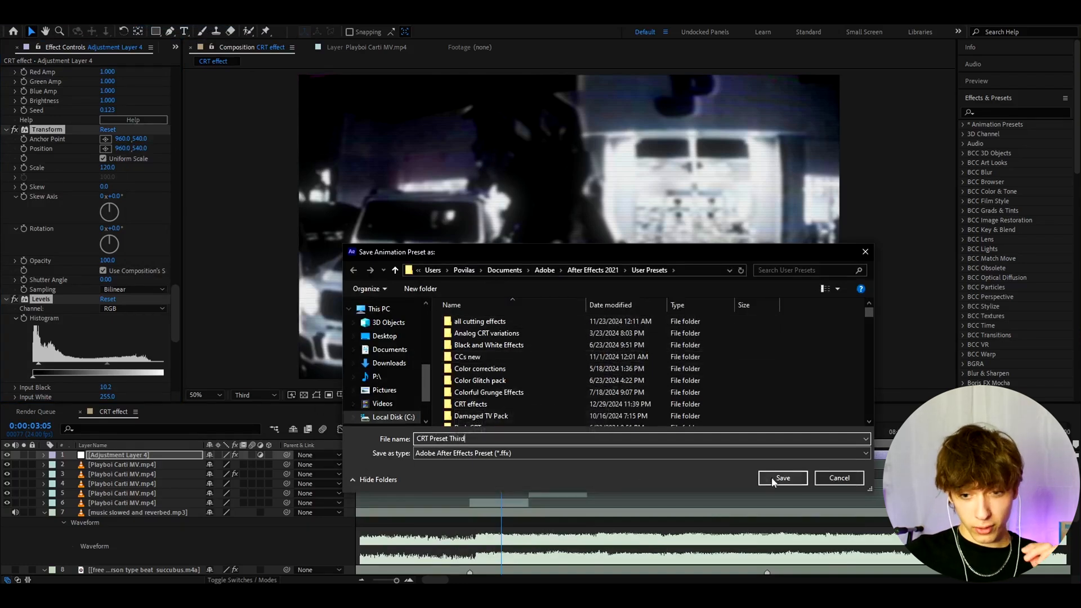
left_click(781, 478)
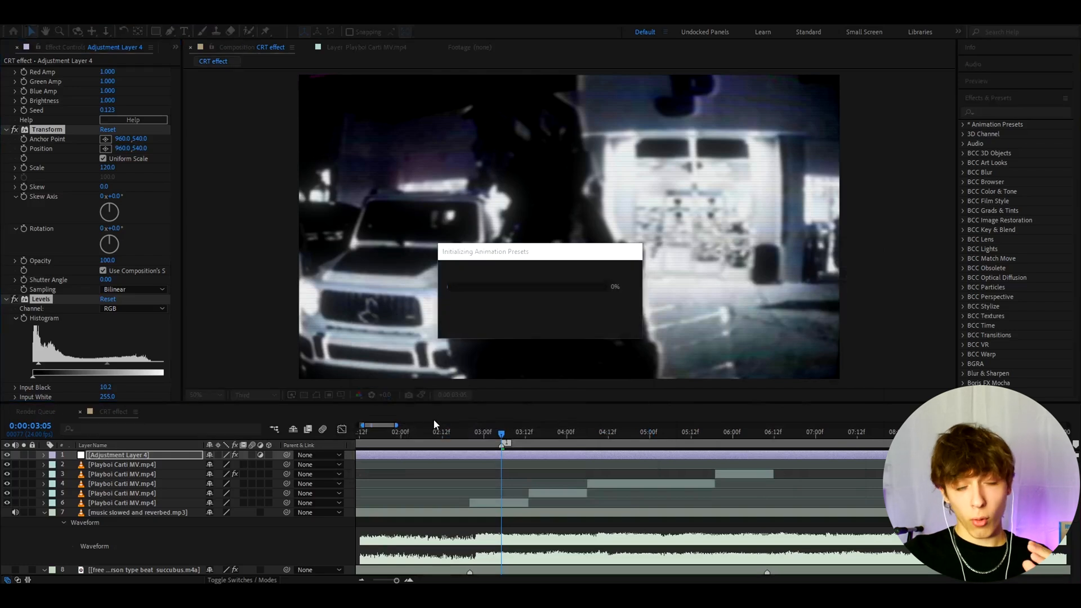
mouse_move(328, 427)
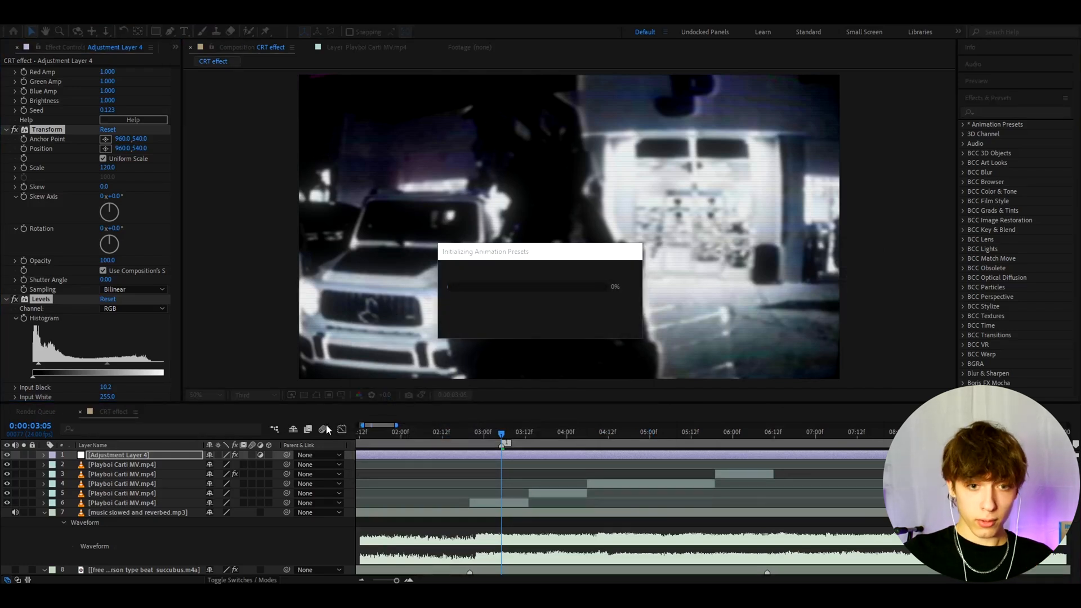
mouse_move(493, 455)
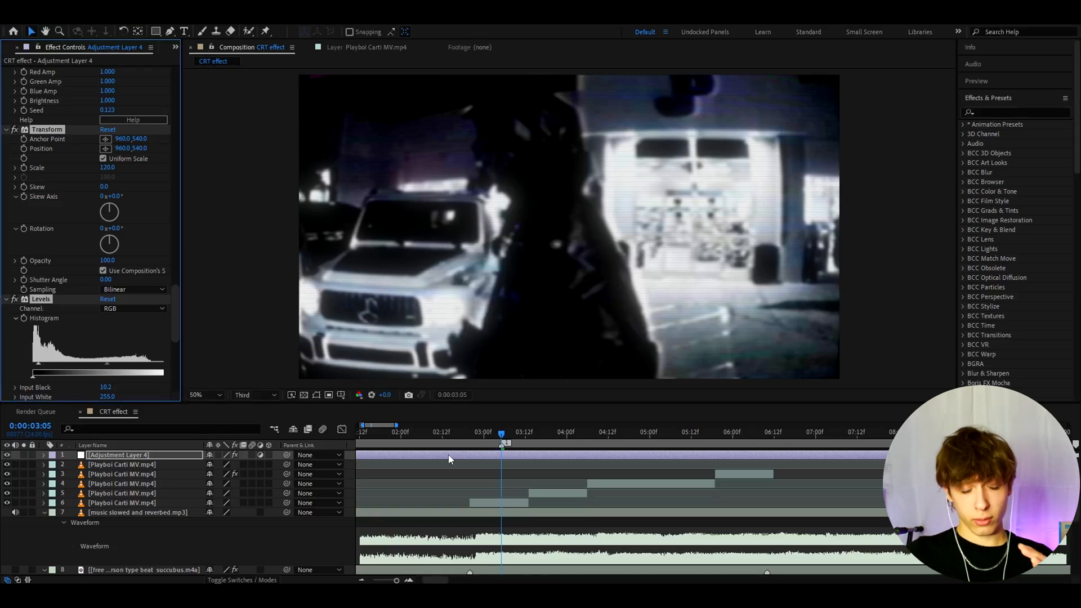
Cycle the preview resolution through Full and Half, settling back on Third.
left_click(255, 394)
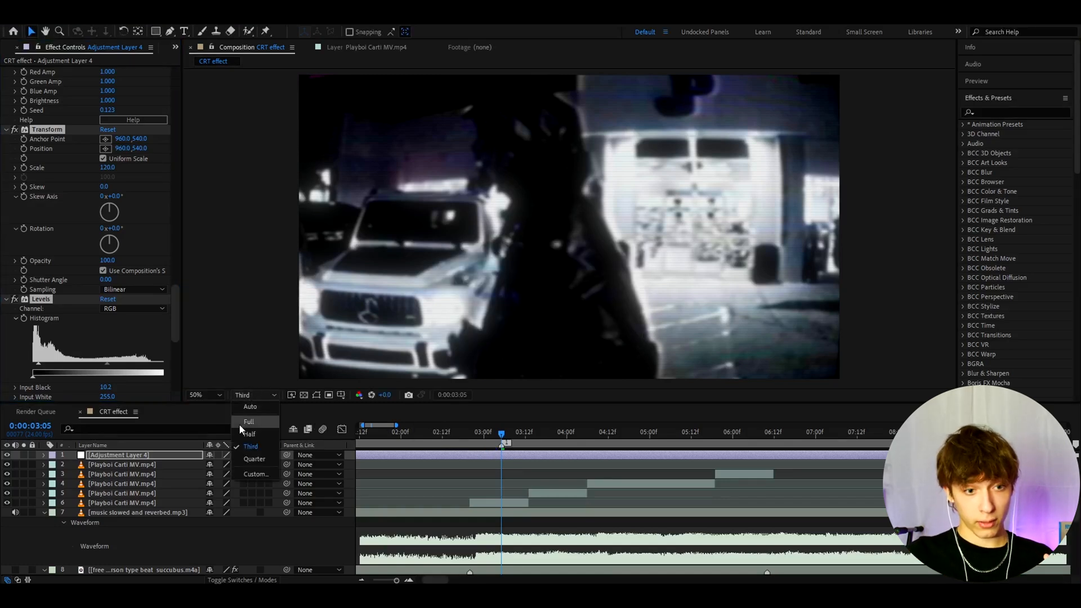
left_click(248, 422)
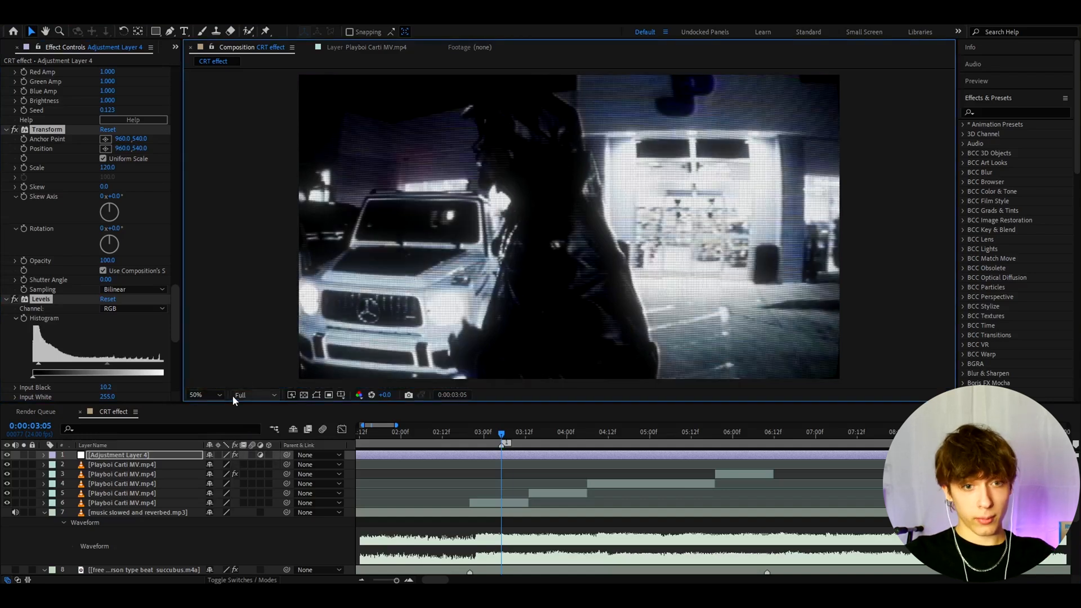
left_click(251, 394)
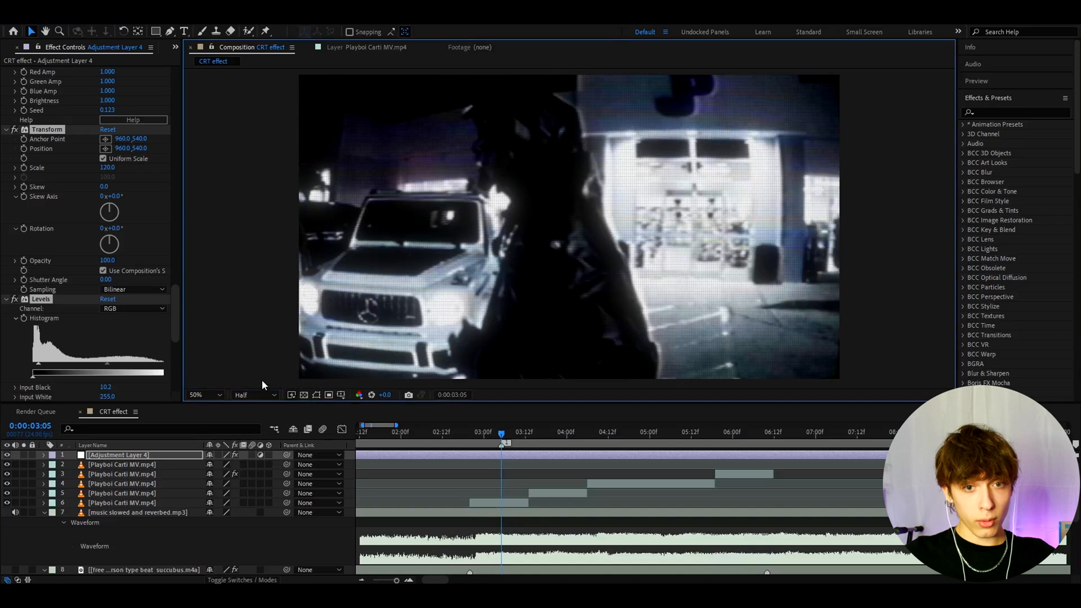
left_click(251, 394)
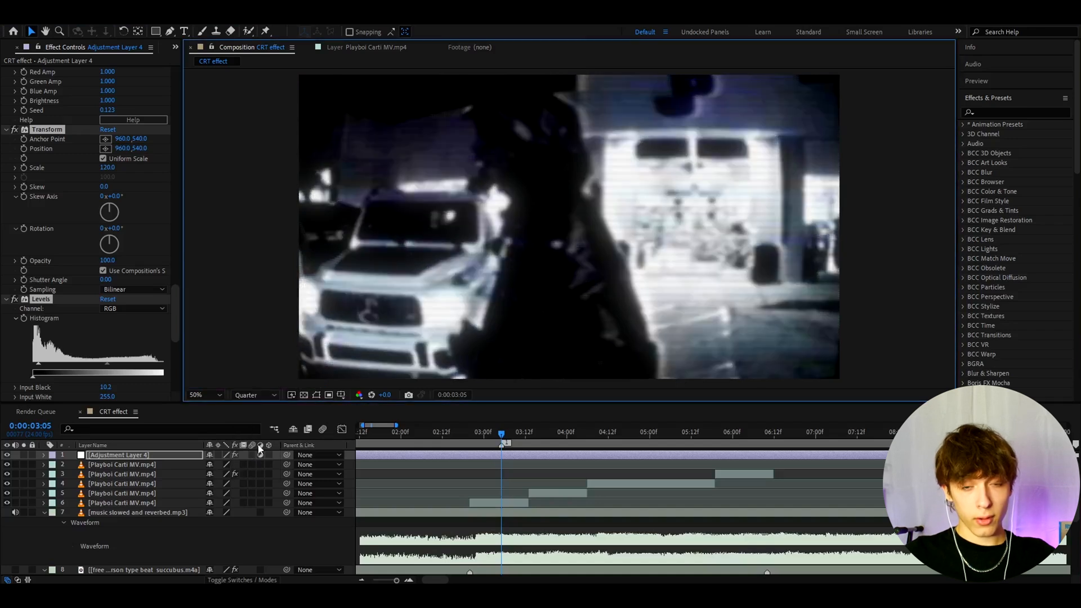
left_click(253, 394)
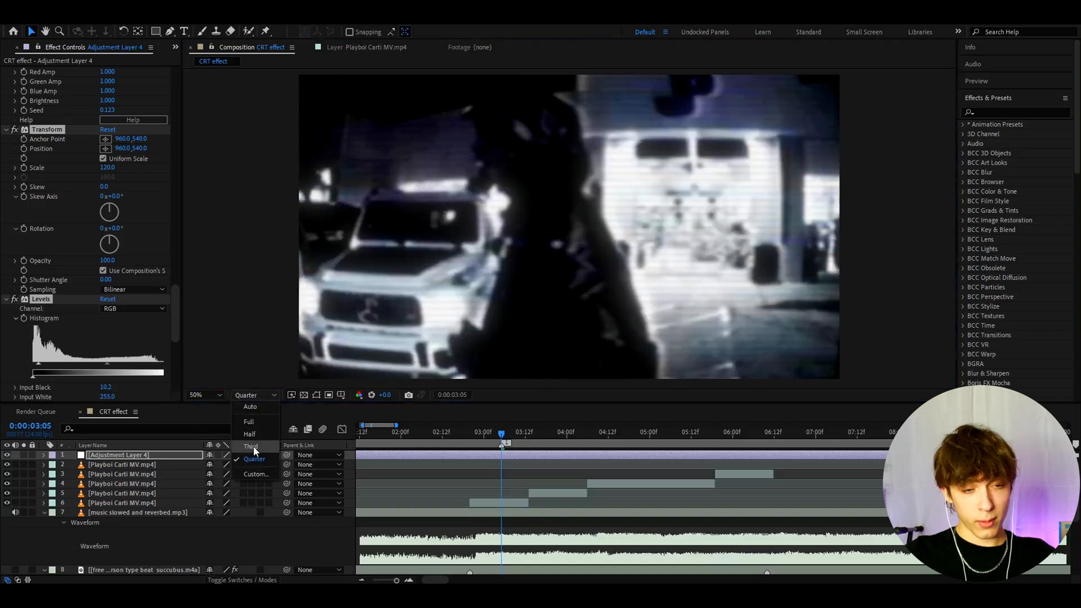
left_click(251, 447)
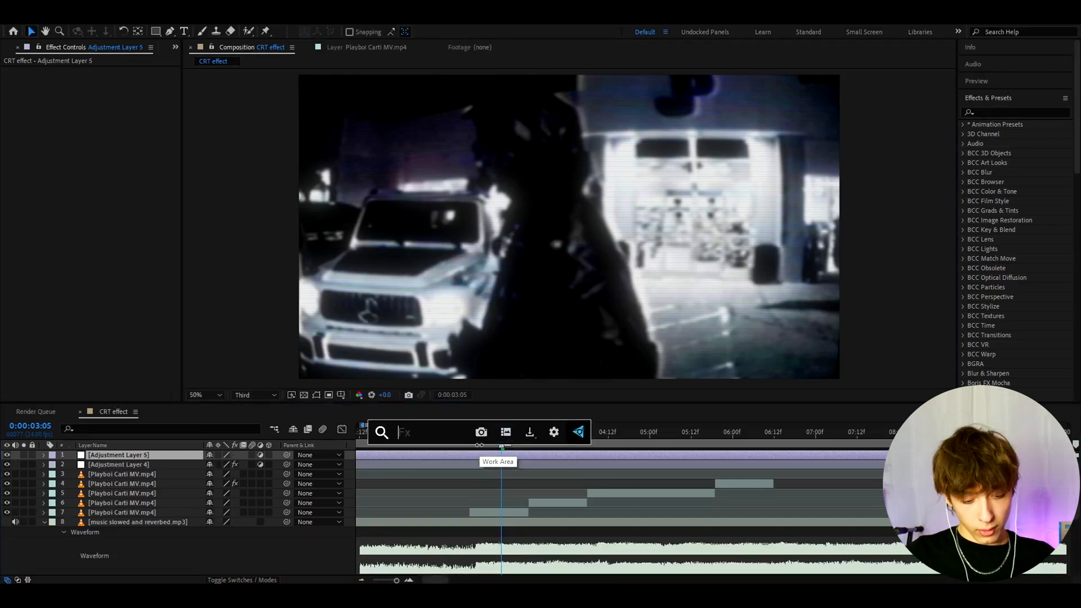
Apply Motion Tile to the new adjustment layer with output width 75.
left_click(119, 454)
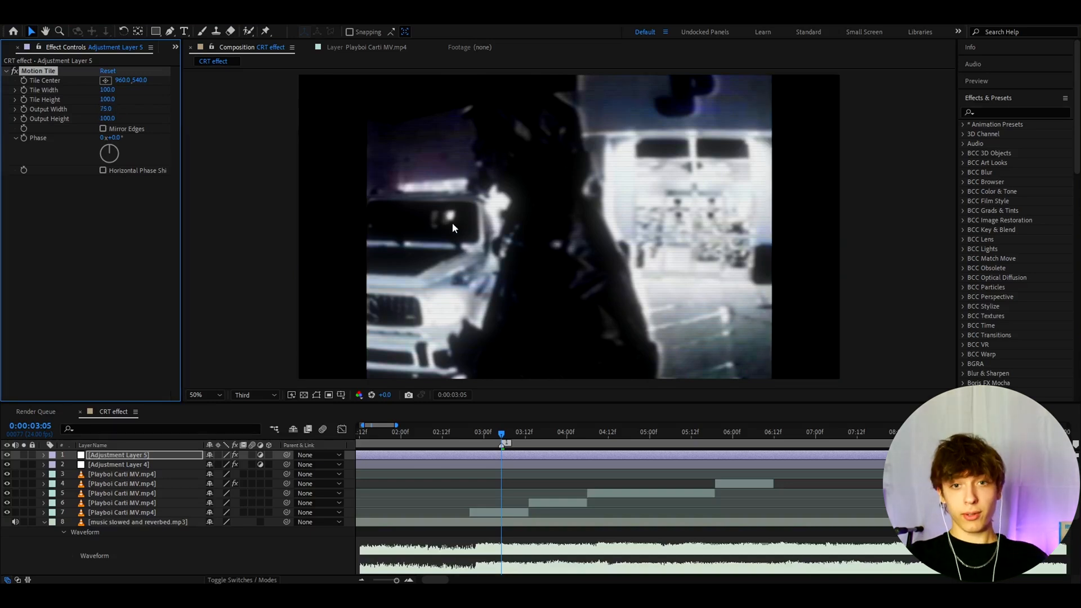
mouse_move(455, 134)
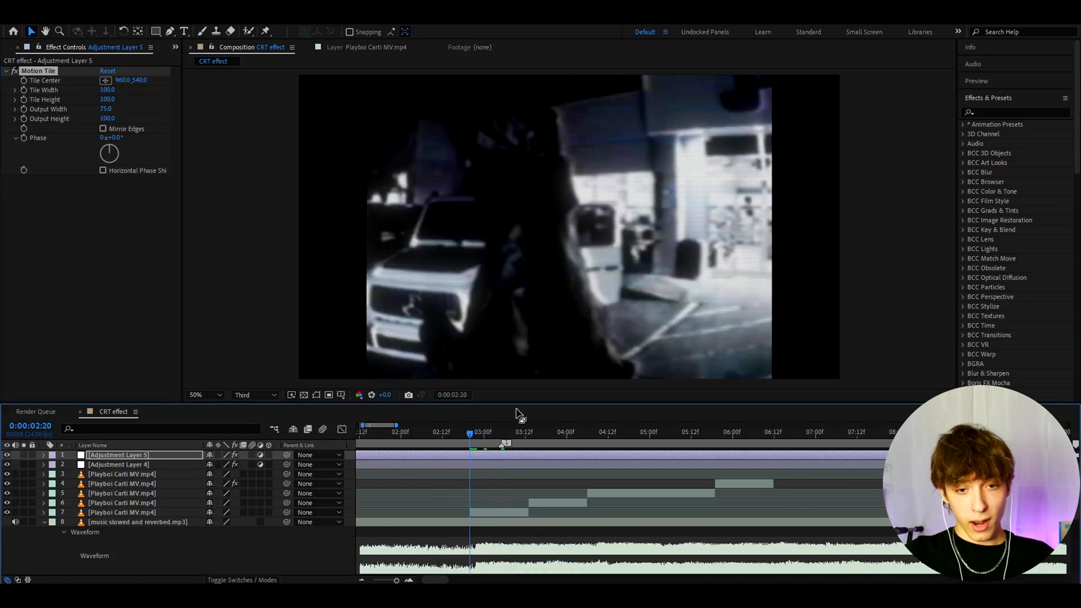
mouse_move(493, 441)
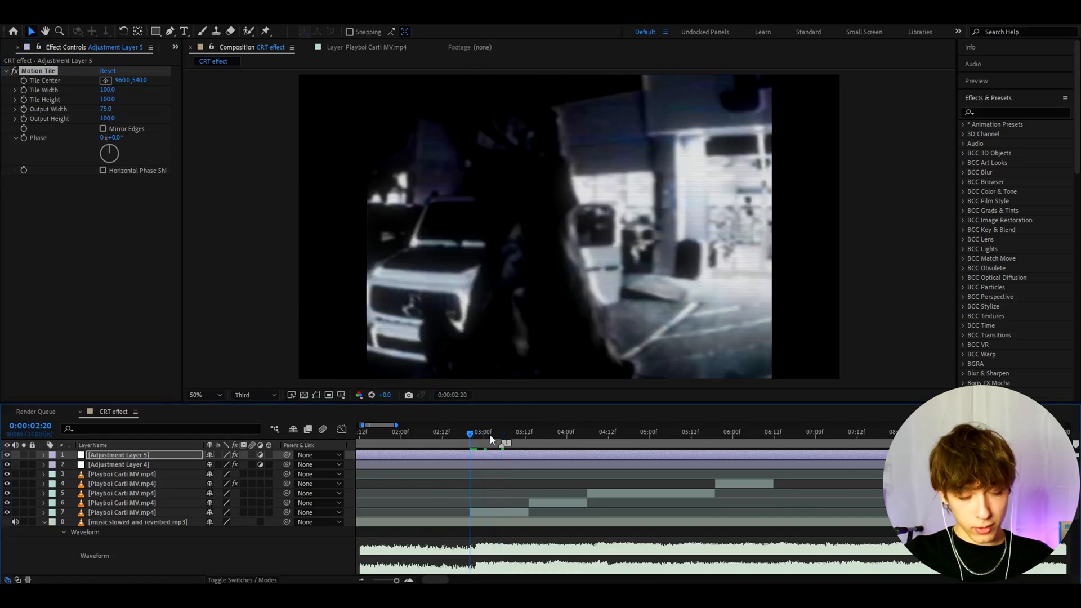
mouse_move(496, 474)
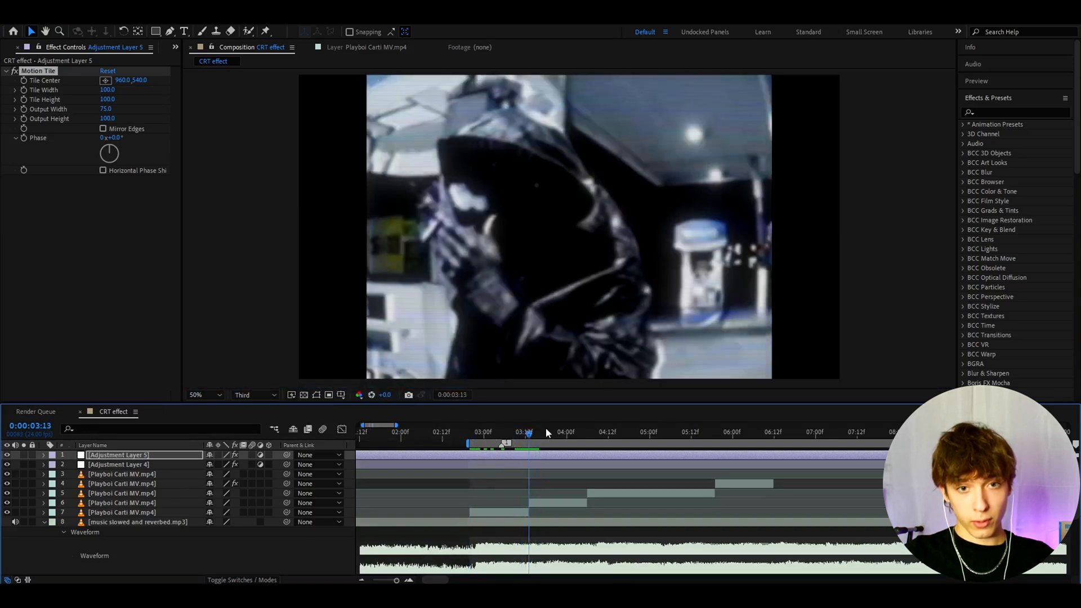
Trim the work area end, queue the CRT comp via Ctrl+M and set Render Settings resolution to Third.
left_click(495, 431)
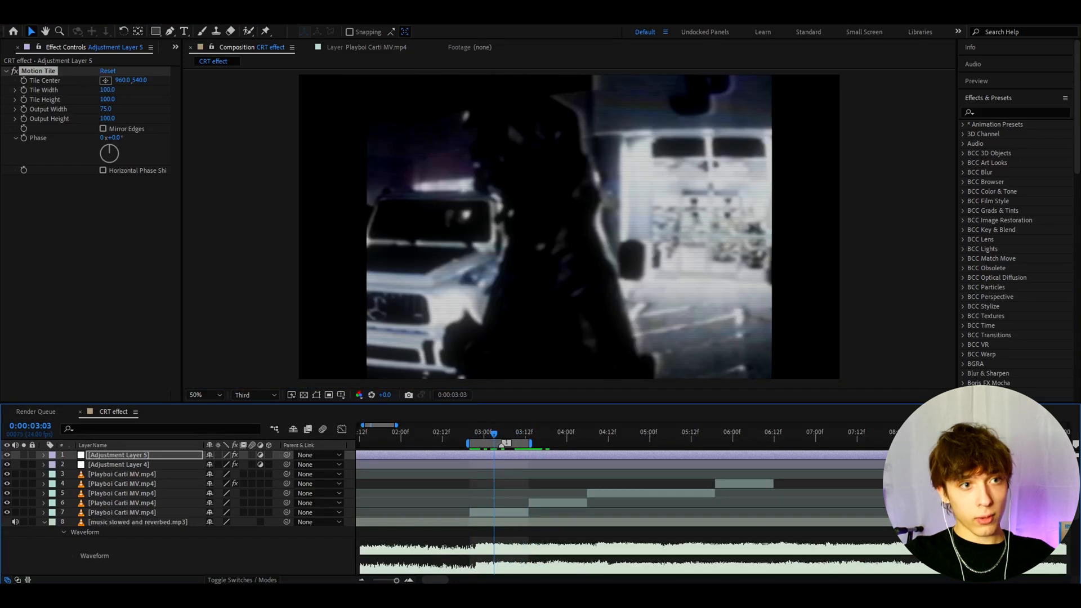
left_click(36, 412)
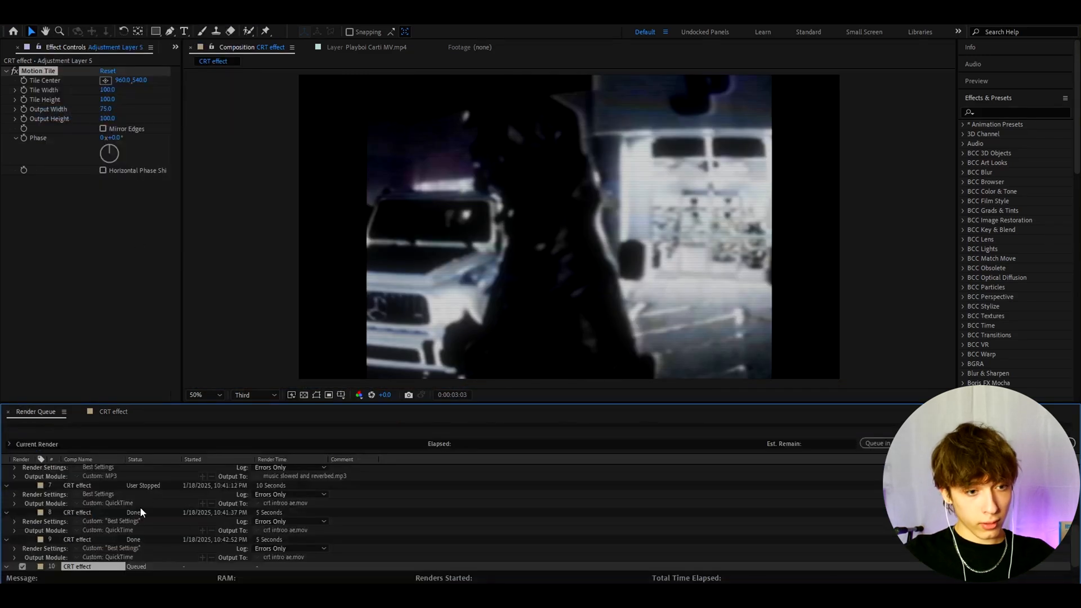
left_click(589, 185)
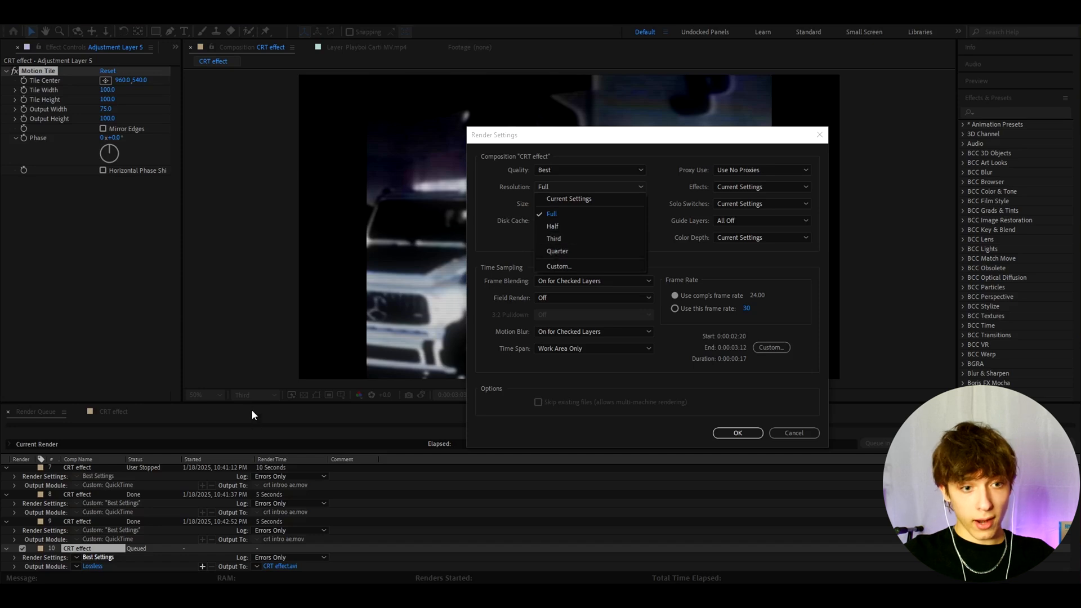
left_click(554, 237)
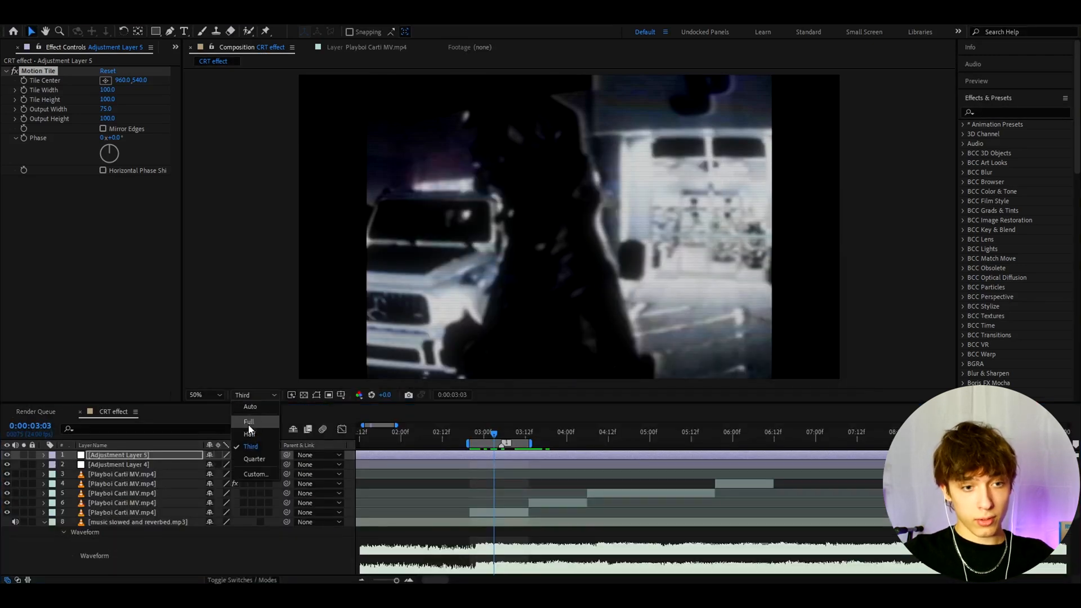
Preview at Full, drag the work area end later into the song, then return the viewer to Third.
left_click(247, 421)
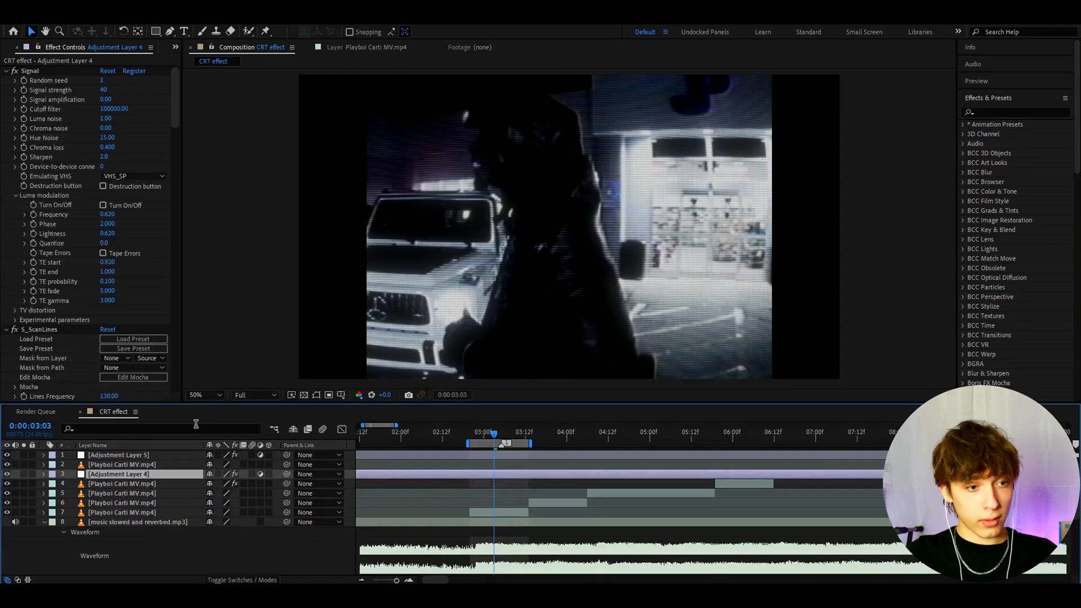
left_click(256, 394)
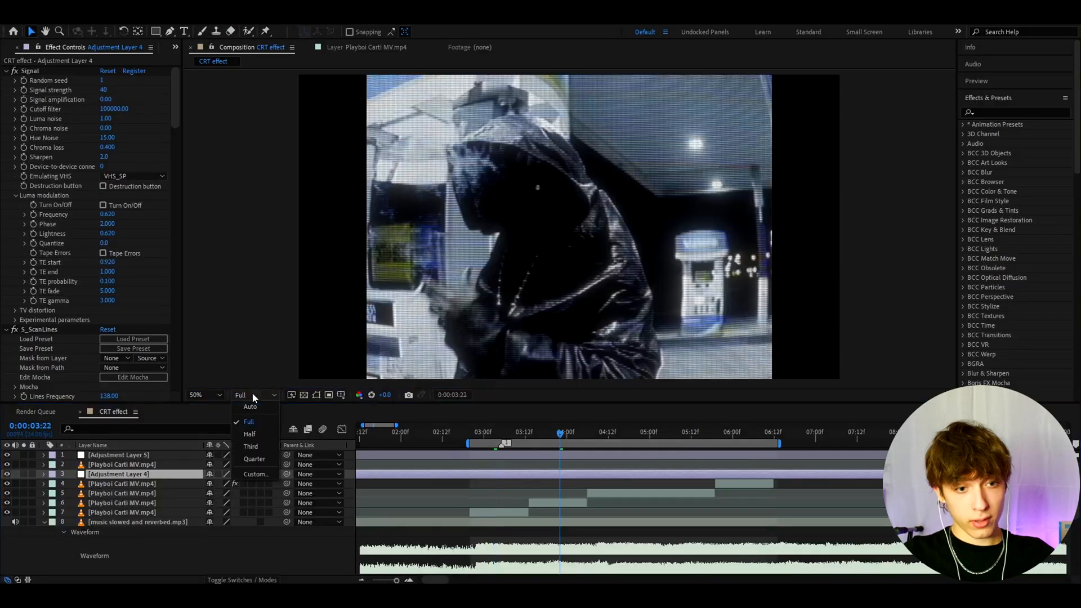
left_click(250, 446)
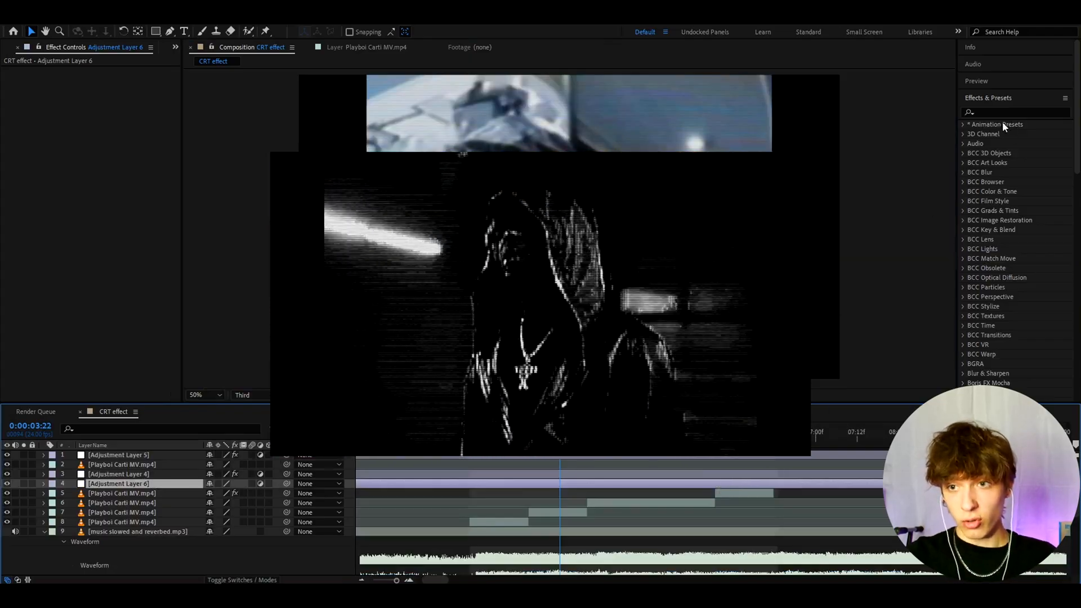
Search Effects & Presets for 'opium', apply Opium 11 to Adjustment Layer 6, compare it on/off and remove it.
left_click(1013, 112)
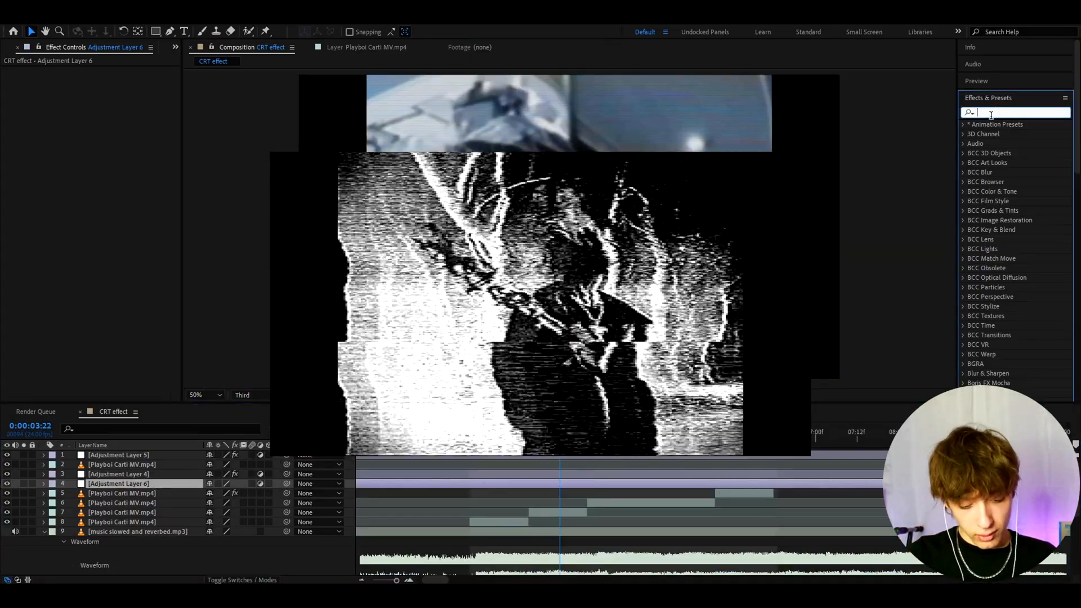
type("opium")
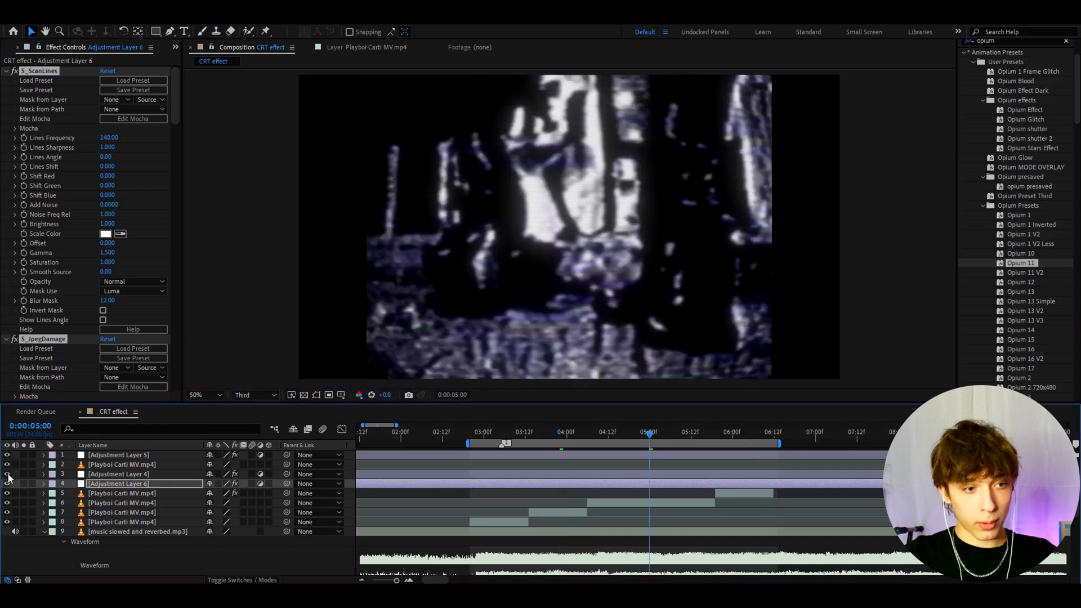
left_click(7, 478)
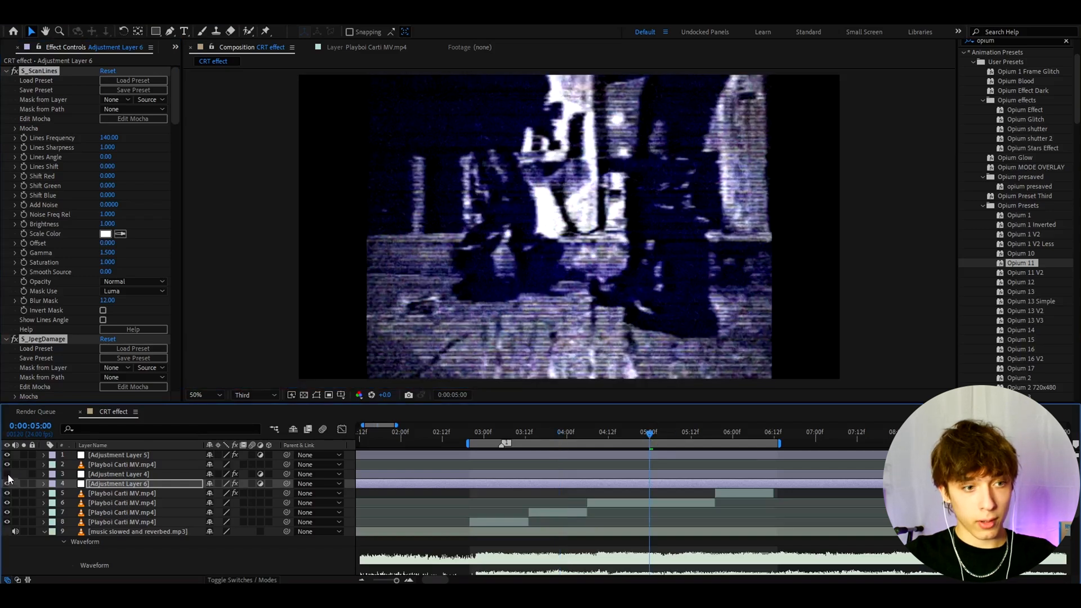
left_click(656, 442)
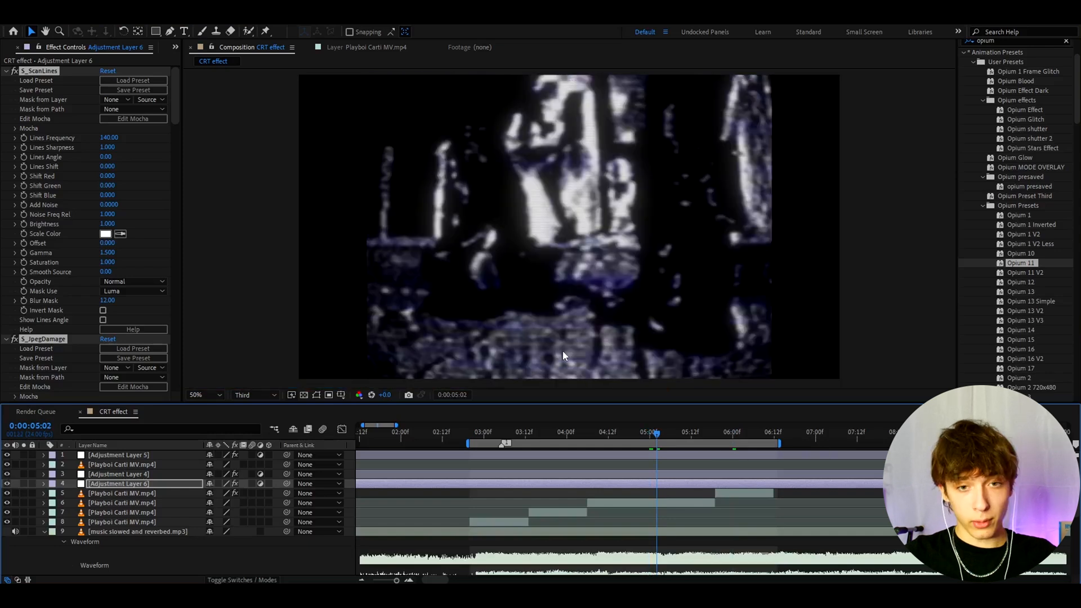
left_click(647, 431)
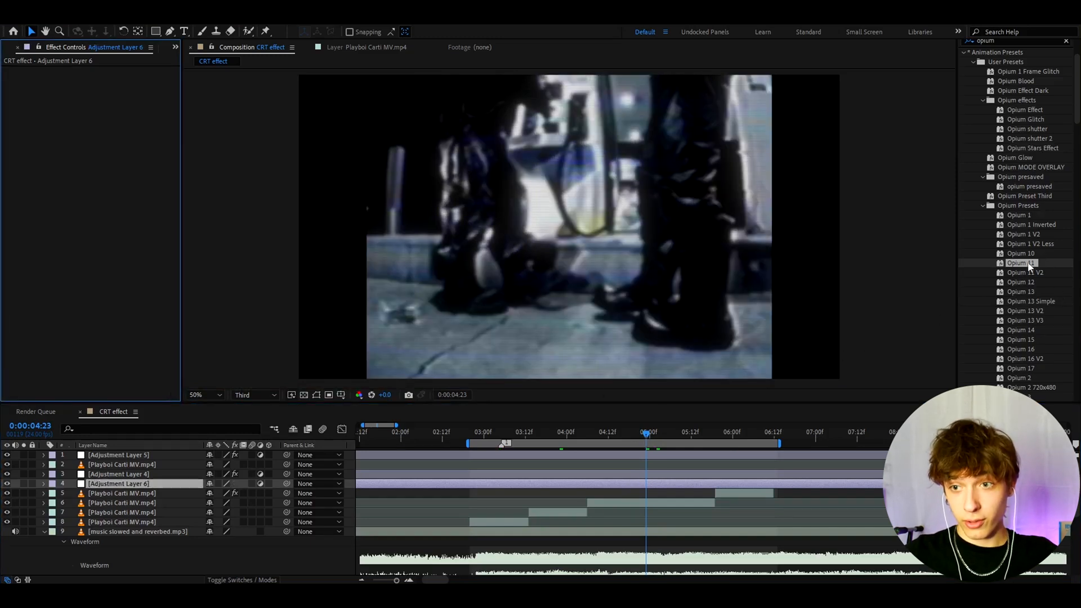
Scroll to Opium 14, apply it to Adjustment Layer 6 and preview the neon outline look.
scroll("down", 3)
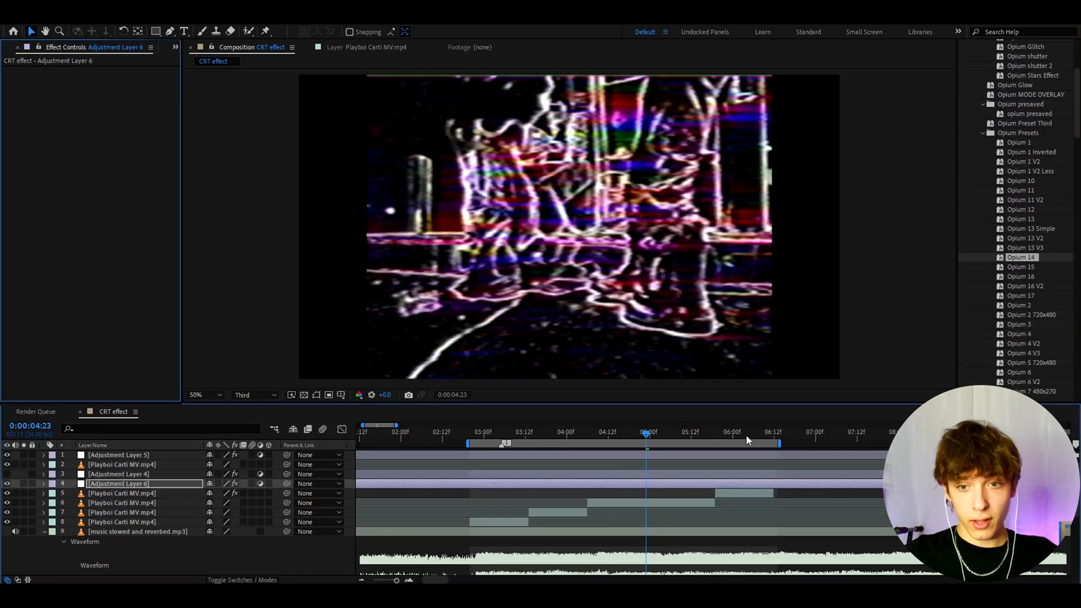
left_click(543, 440)
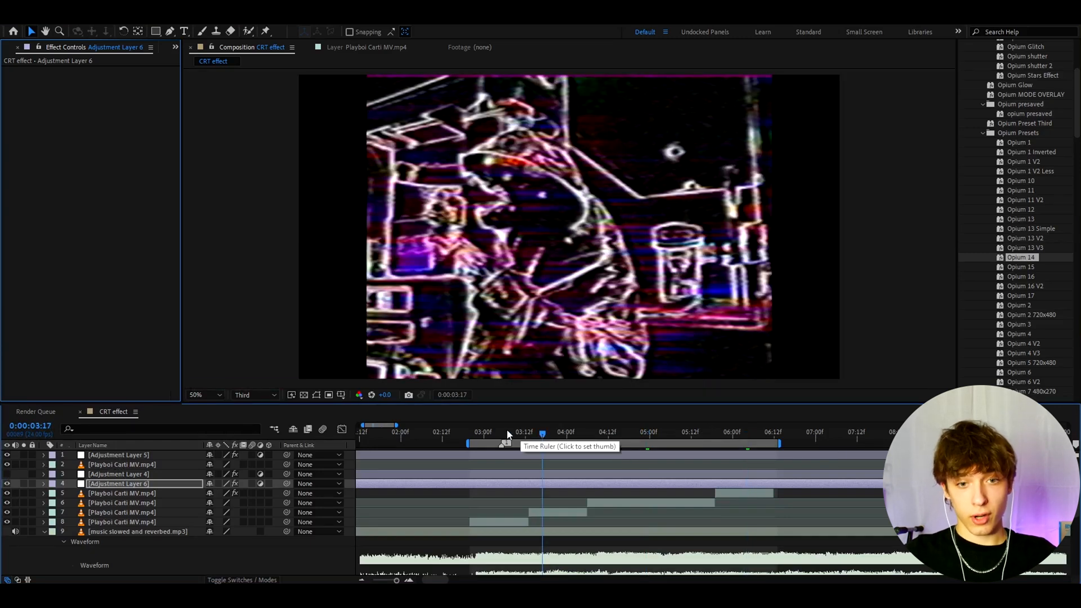
mouse_move(591, 441)
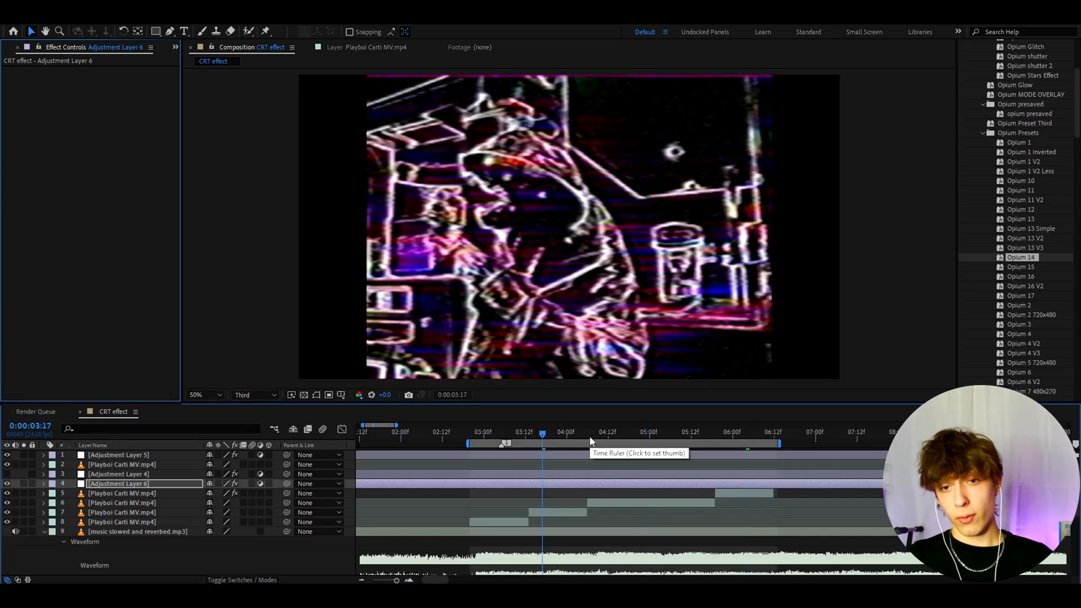